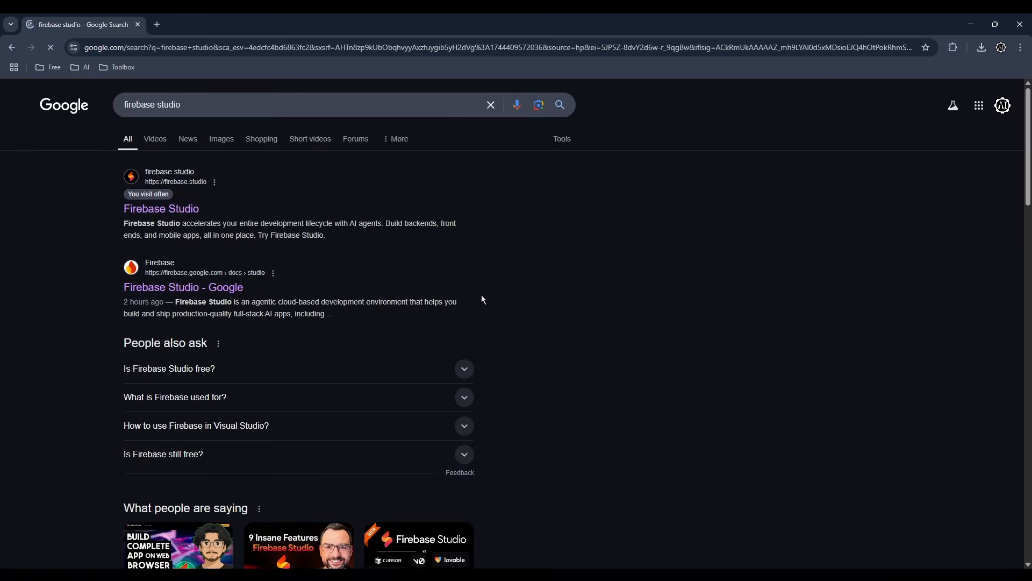
Step: Open the Firebase Studio site from the Google search results and choose Try Firebase Studio
{"action": "left_click", "coordinate": [161, 209]}
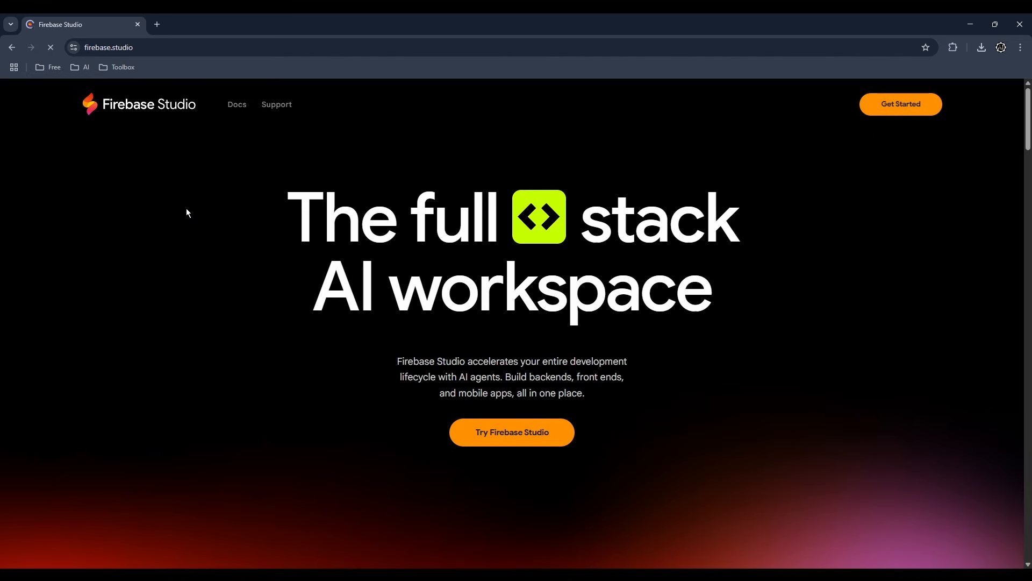
{"action": "left_click", "coordinate": [511, 432]}
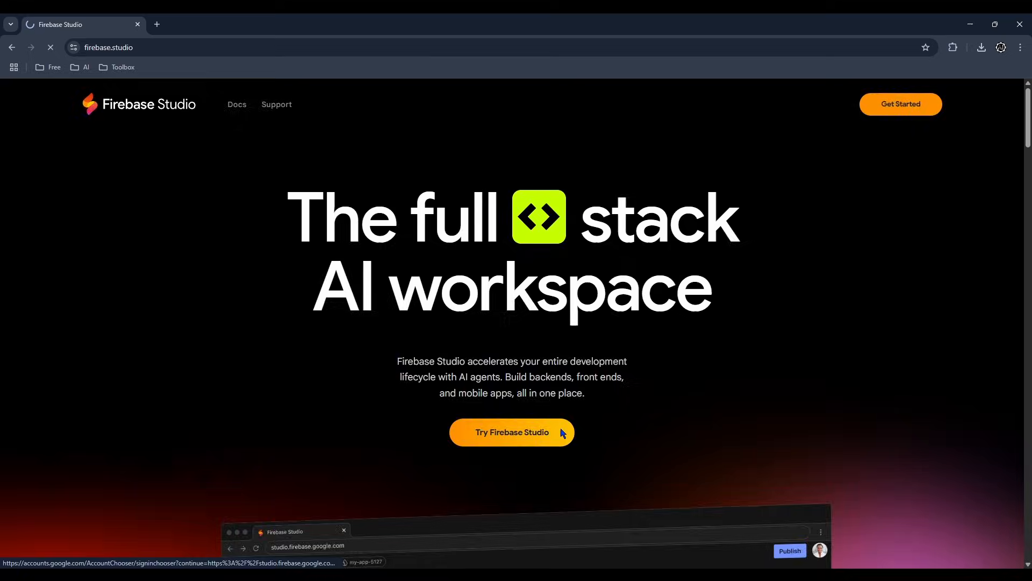
Step: Enter the dashboard and start a Flutter template workspace named 'unit converter'
{"action": "left_click", "coordinate": [511, 432]}
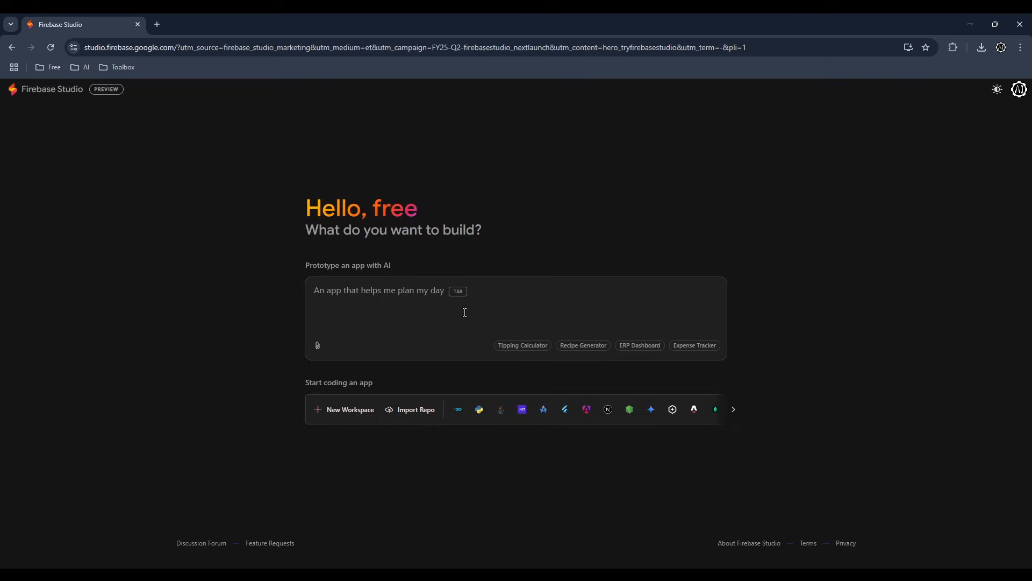
{"action": "mouse_move", "coordinate": [733, 408]}
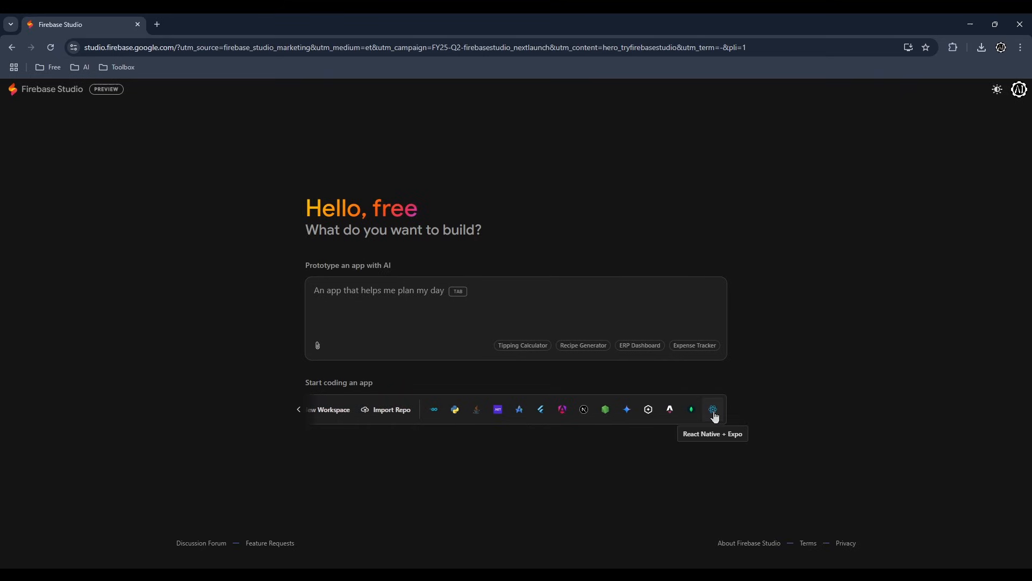
{"action": "mouse_move", "coordinate": [519, 409]}
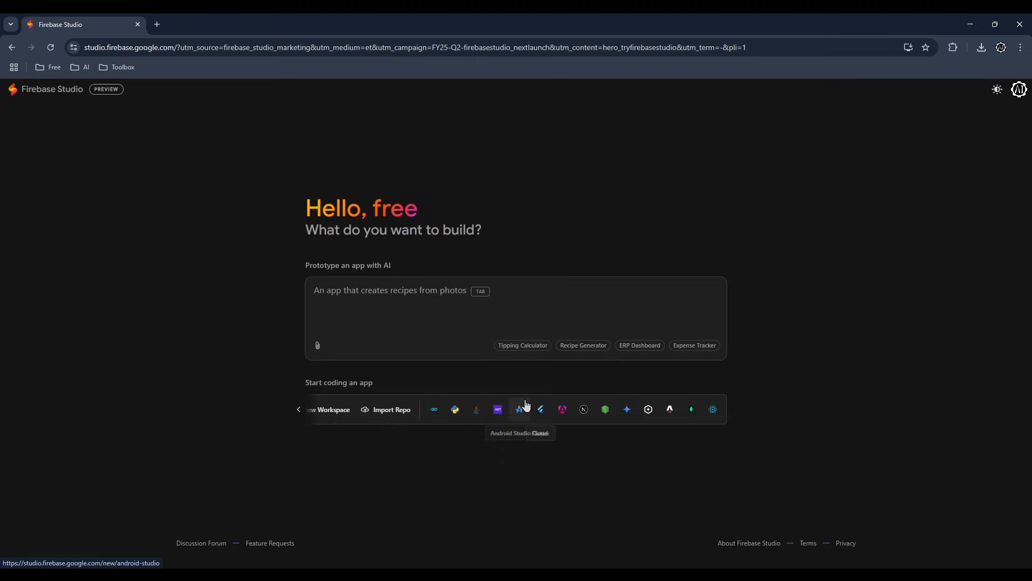
{"action": "mouse_move", "coordinate": [540, 409]}
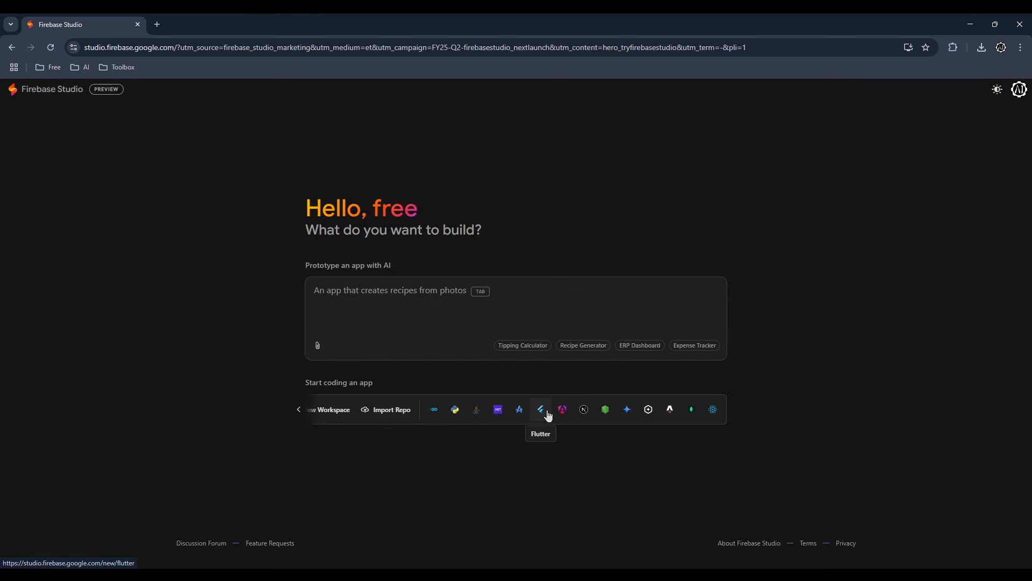
{"action": "left_click", "coordinate": [540, 409]}
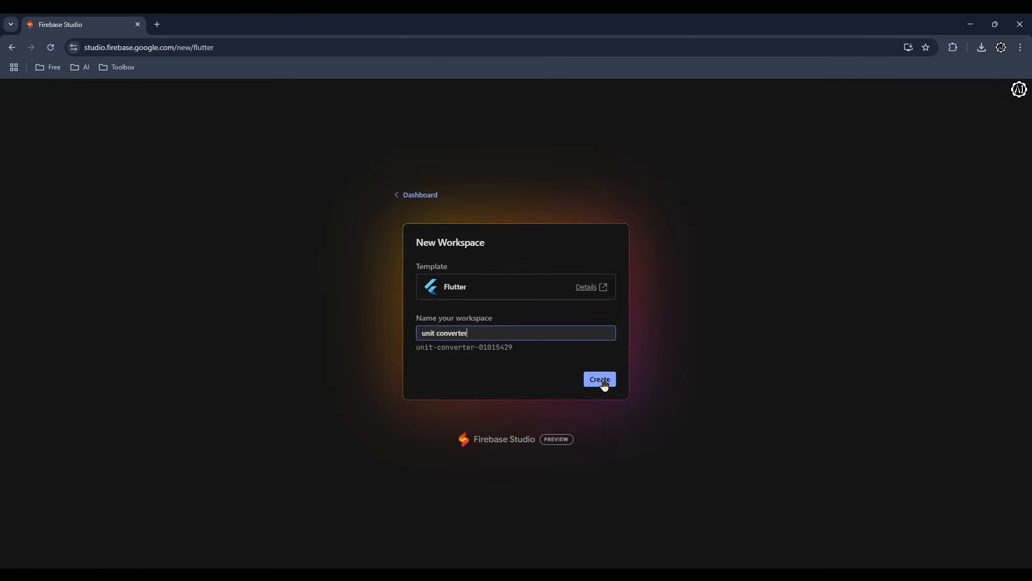
Step: Create the 'unit converter' workspace and raise the demo counter to 5 in the Android preview
{"action": "left_click", "coordinate": [598, 380]}
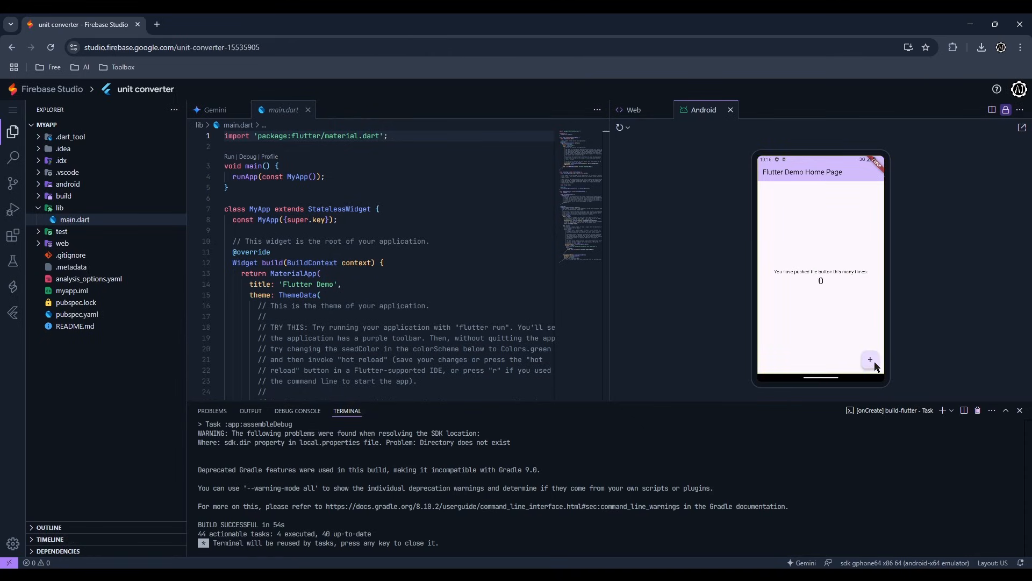
{"action": "left_click", "coordinate": [870, 359]}
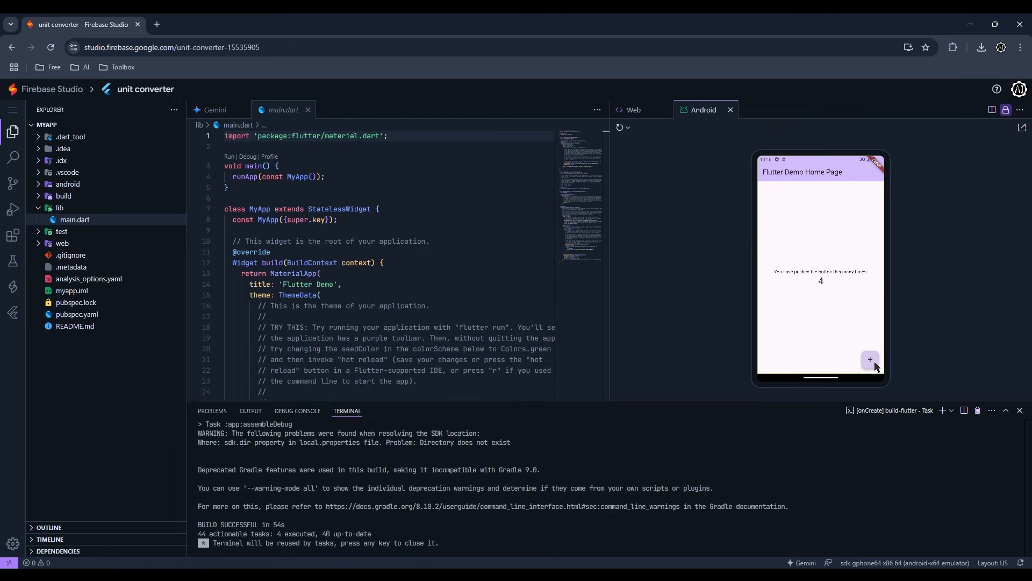
{"action": "left_click", "coordinate": [869, 361]}
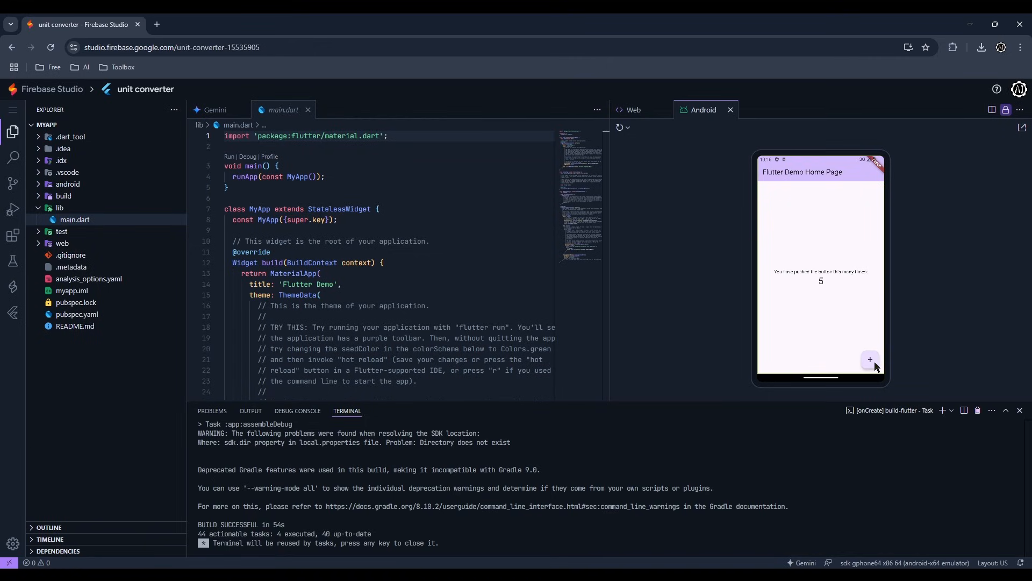
Step: Publish the workspace to a new GitHub repository 'unitconverter' and open the Gemini chat
{"action": "left_click", "coordinate": [13, 183]}
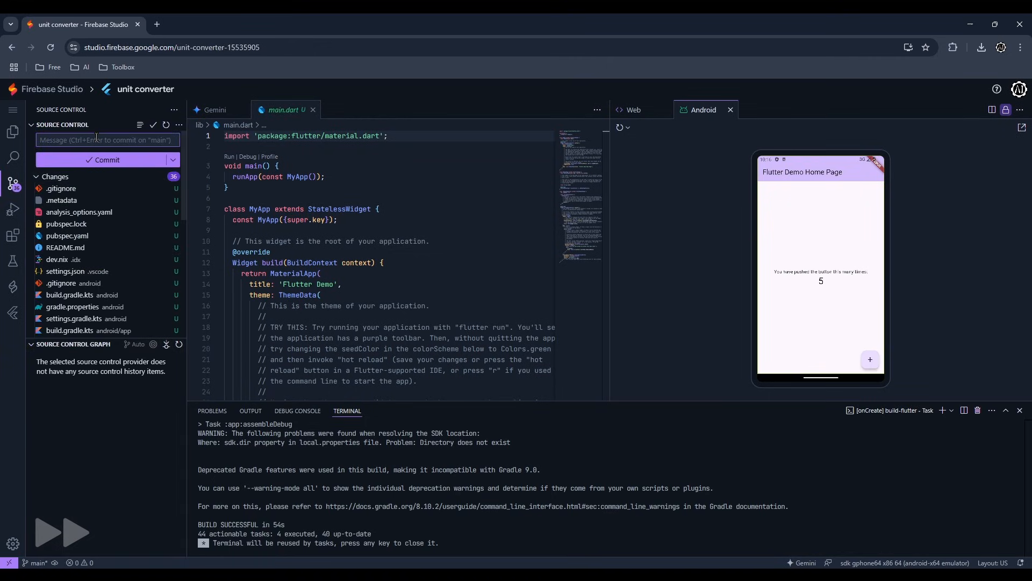
{"action": "left_click", "coordinate": [102, 159]}
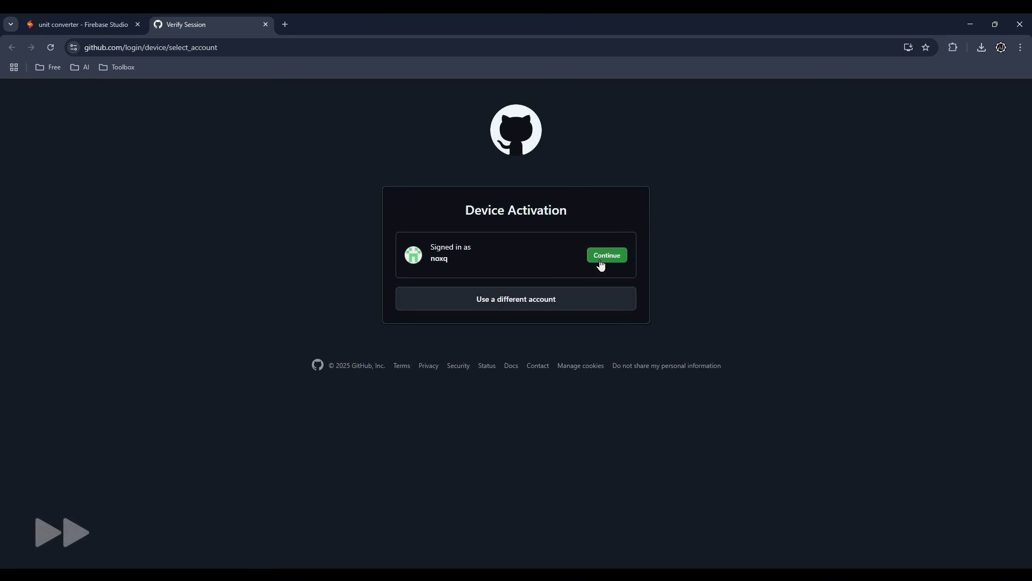
{"action": "left_click", "coordinate": [605, 255]}
{"action": "type", "text": "unit"}
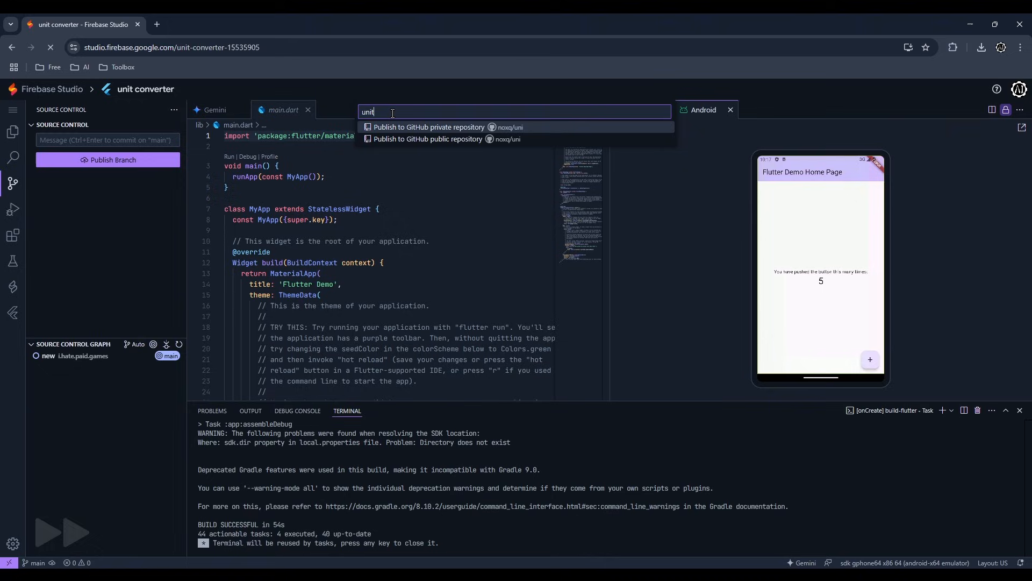
{"action": "left_click", "coordinate": [431, 127]}
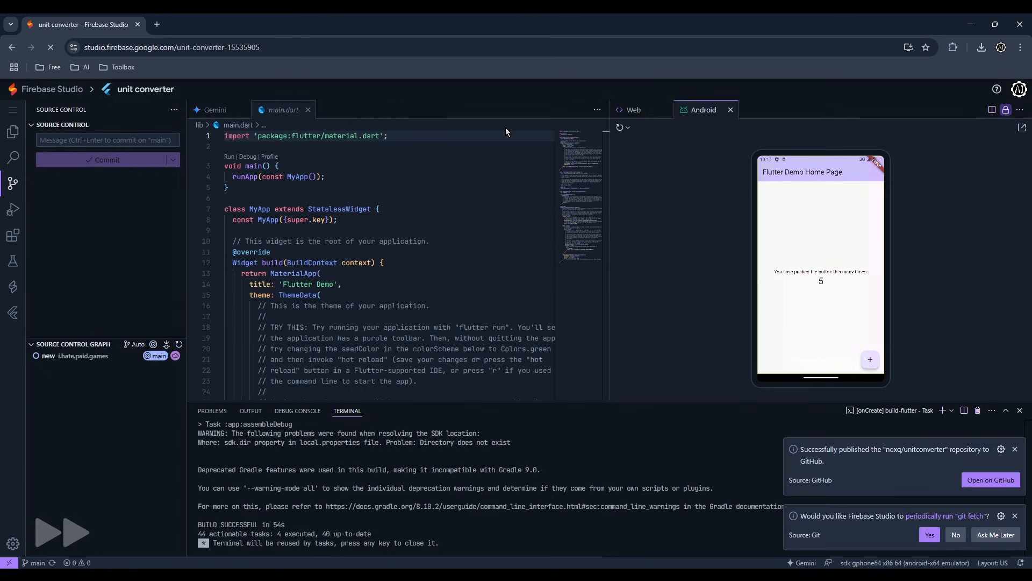
{"action": "mouse_move", "coordinate": [215, 109]}
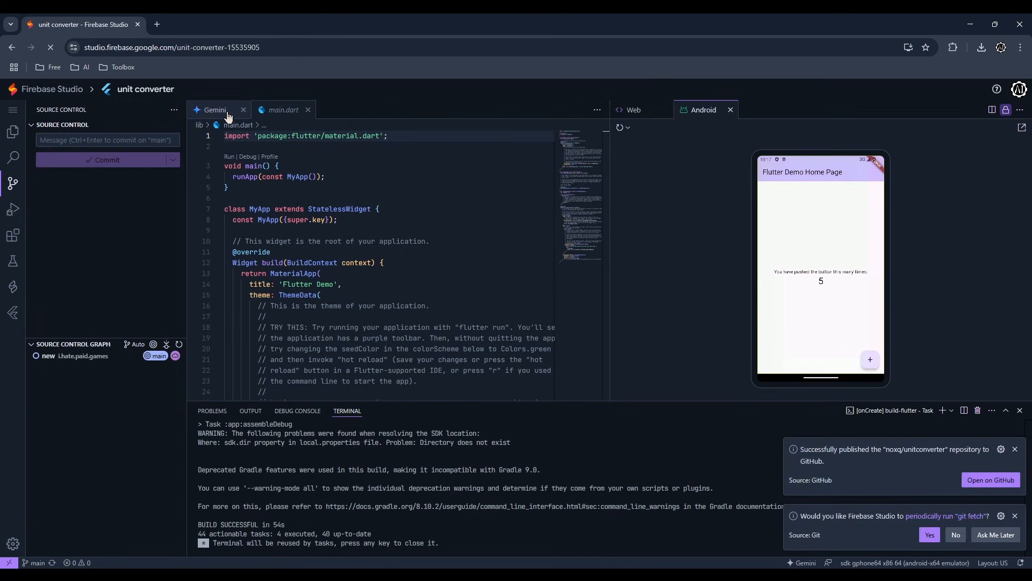
{"action": "left_click", "coordinate": [215, 110]}
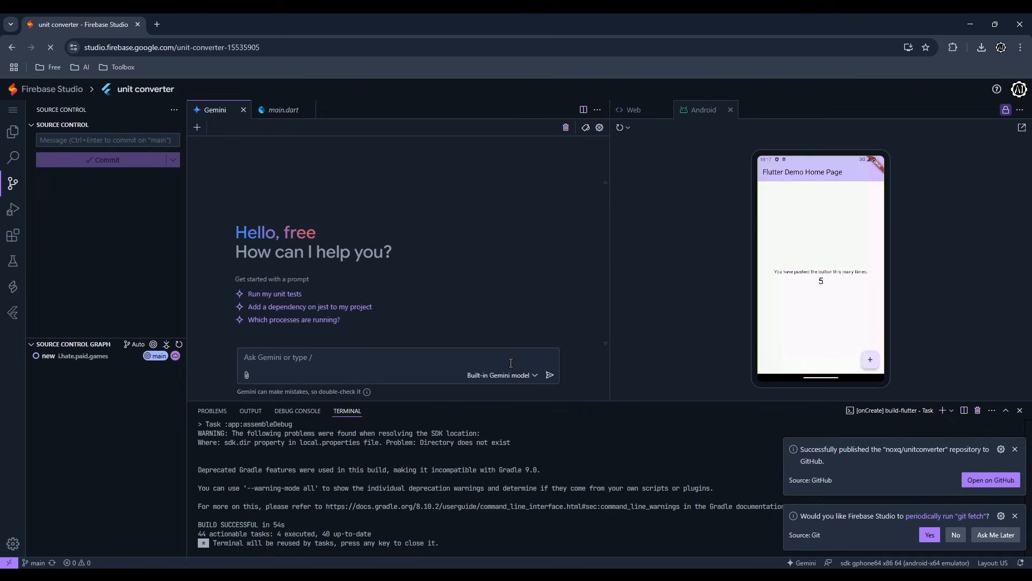
{"action": "left_click", "coordinate": [501, 375]}
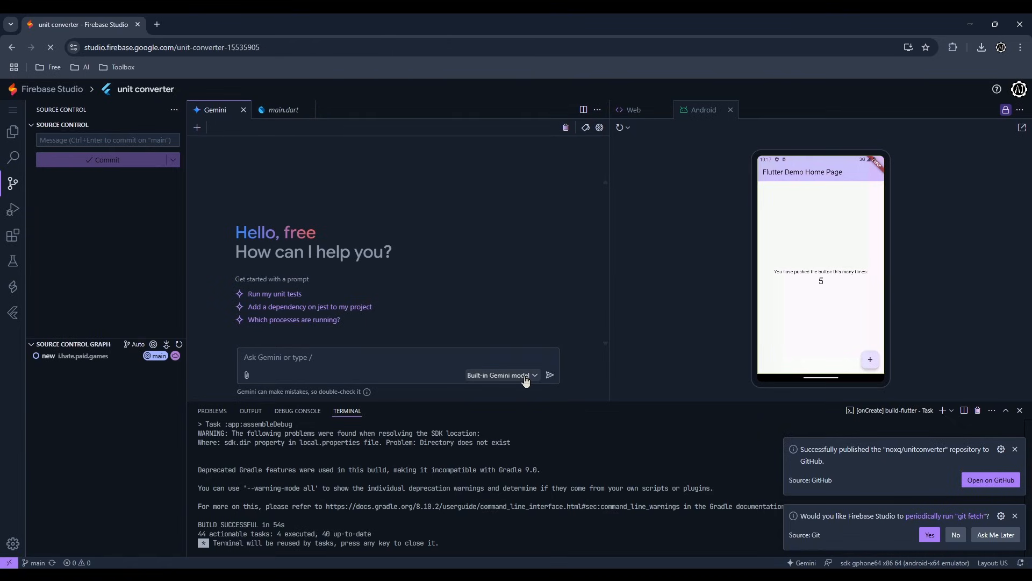
Step: Install the Cline extension and start its 'Use your own API key' setup
{"action": "left_click", "coordinate": [12, 235]}
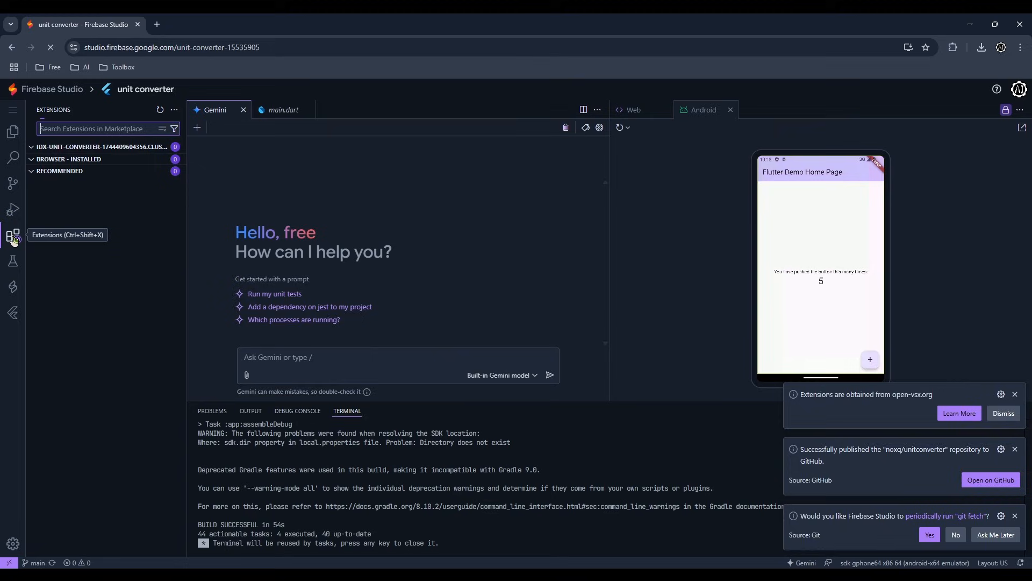
{"action": "type", "text": "cline"}
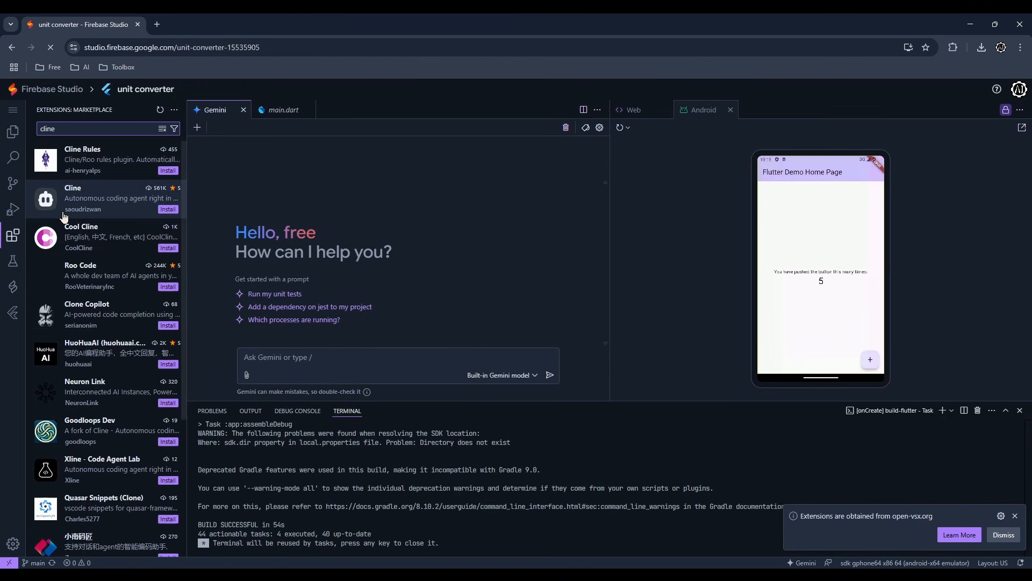
{"action": "left_click", "coordinate": [167, 209]}
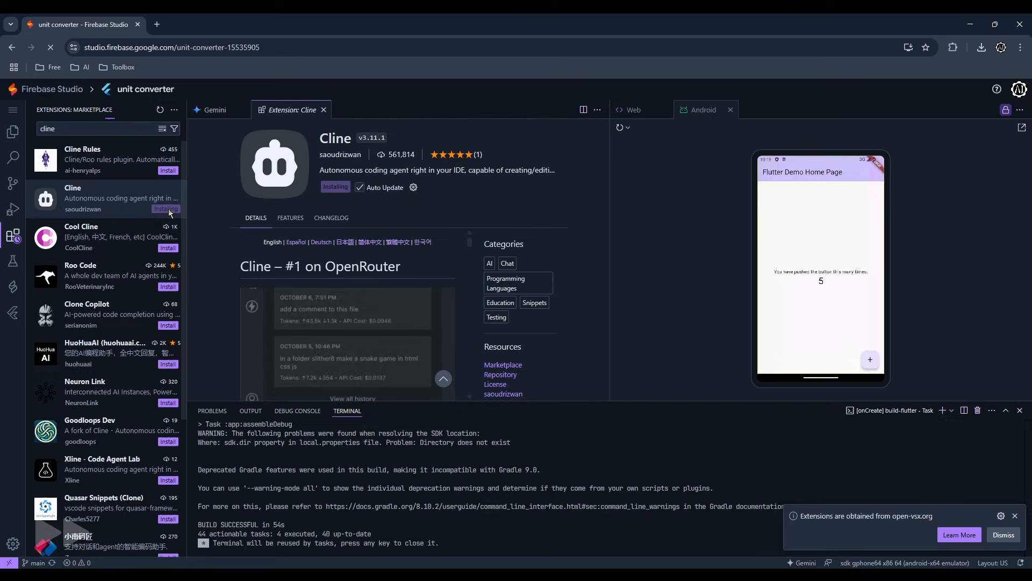
{"action": "left_click", "coordinate": [323, 109]}
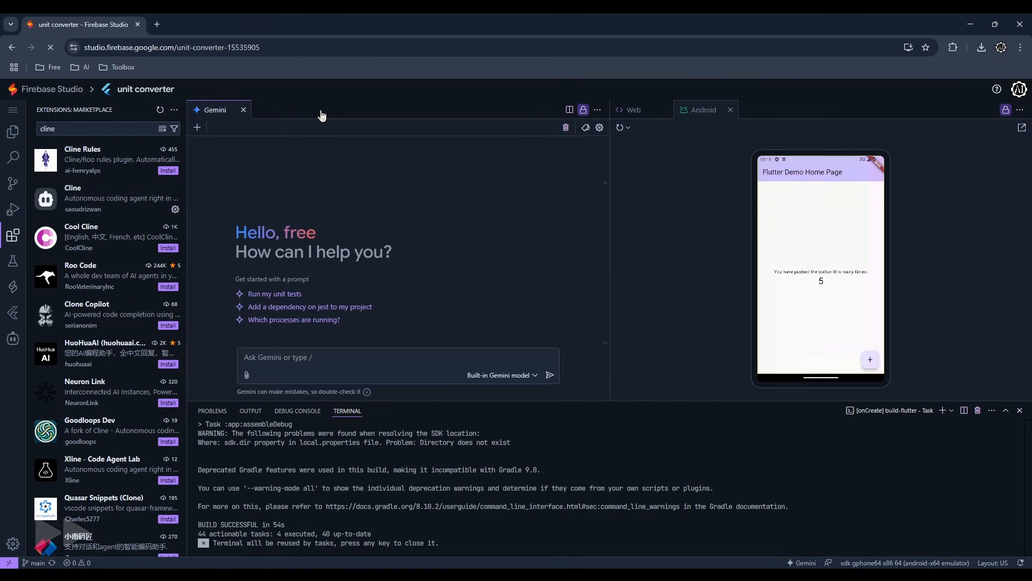
{"action": "left_click", "coordinate": [12, 338]}
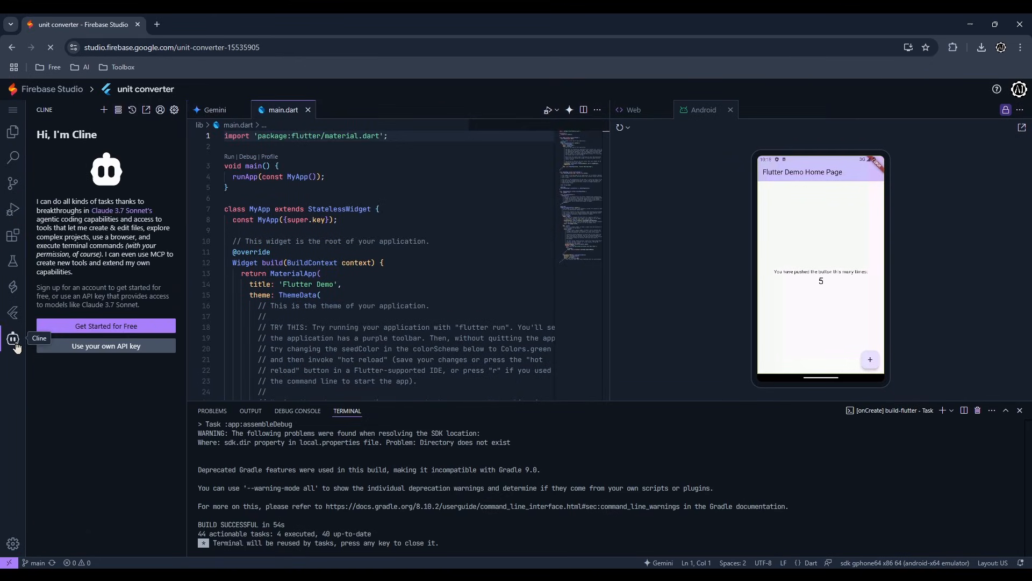
{"action": "left_click", "coordinate": [105, 345]}
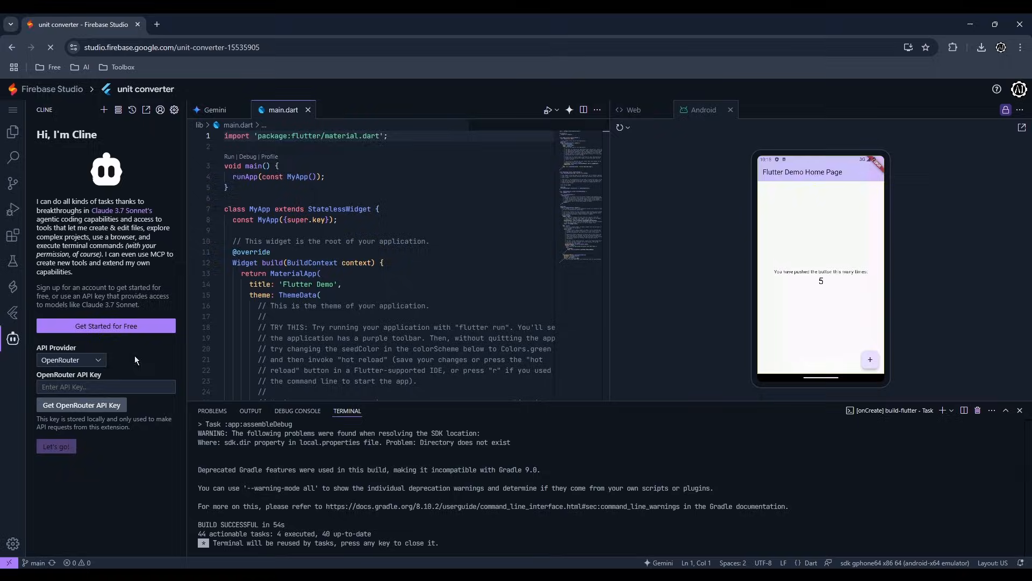
Step: Open Google AI Studio from the search results and copy the Gemini API key
{"action": "left_click", "coordinate": [211, 24]}
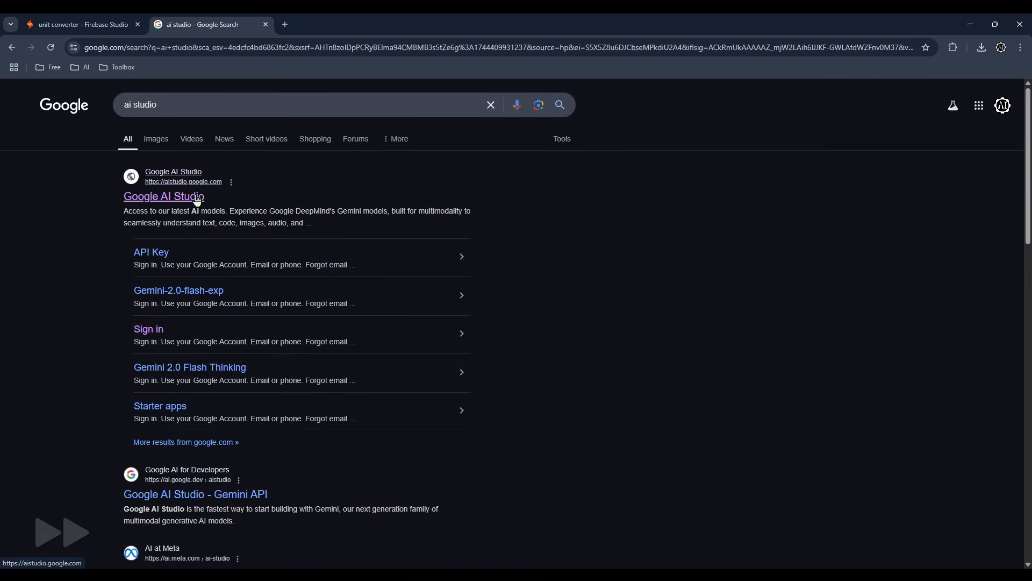
{"action": "left_click", "coordinate": [163, 196]}
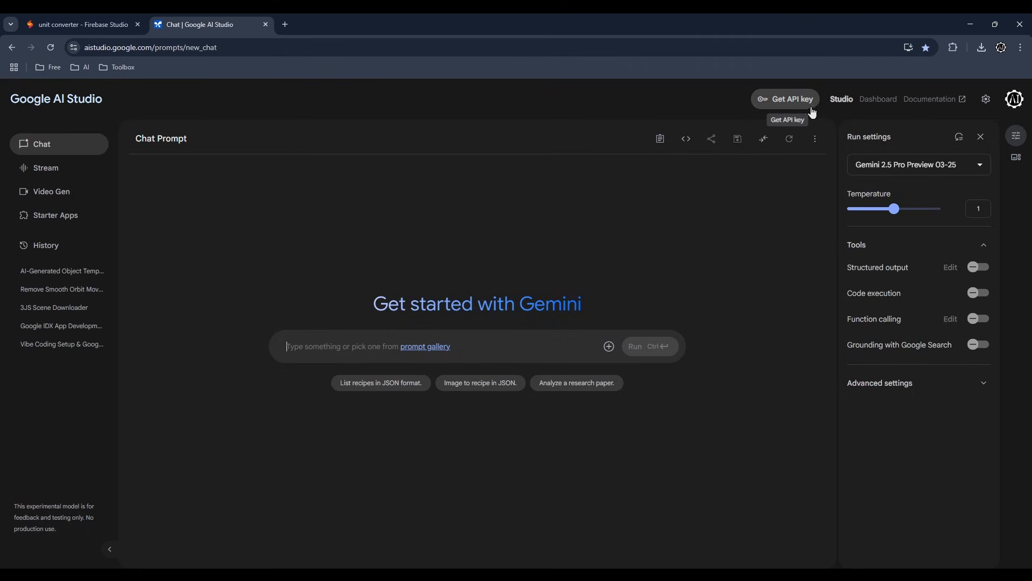
{"action": "left_click", "coordinate": [789, 99]}
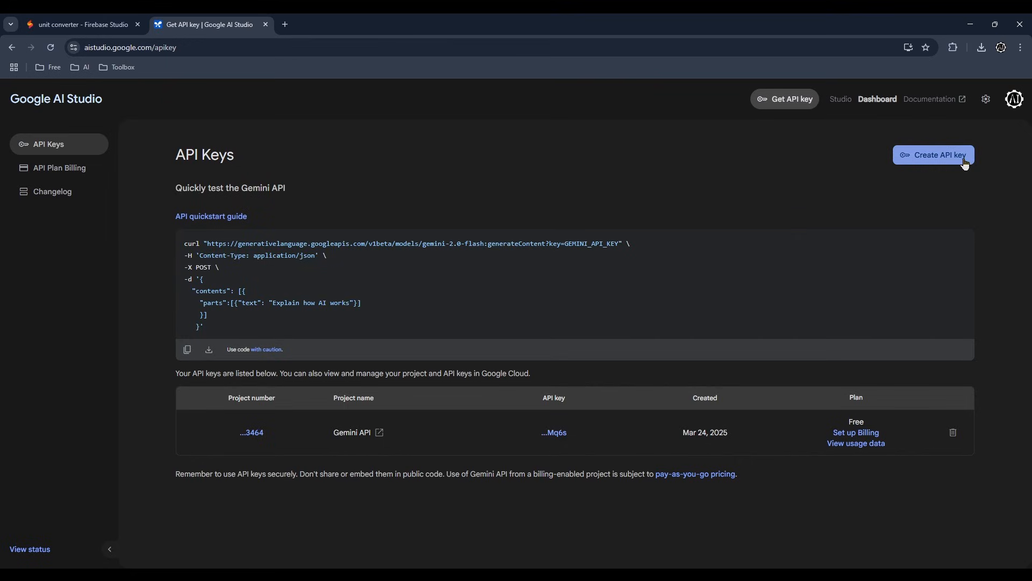
{"action": "mouse_move", "coordinate": [908, 384]}
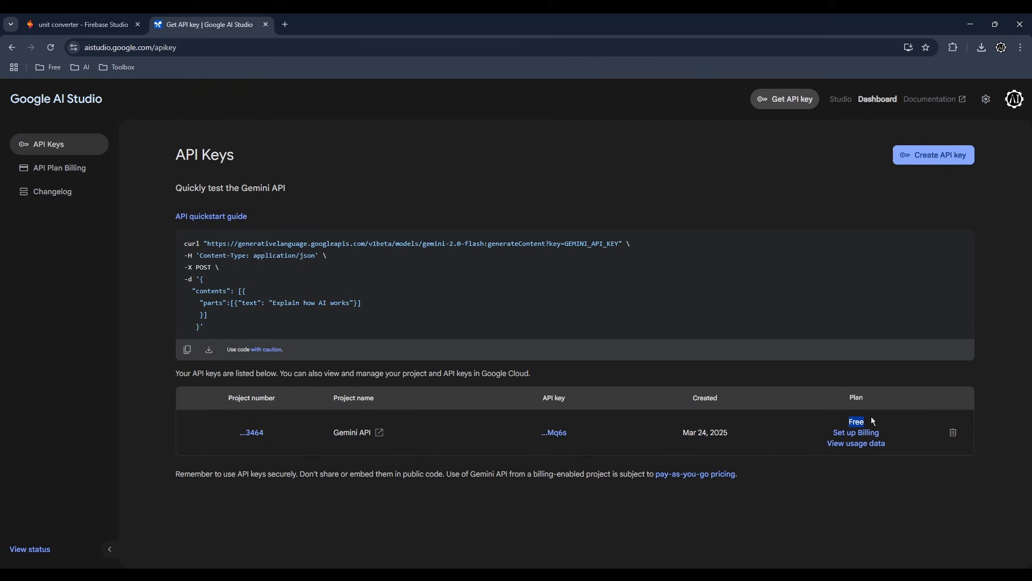
{"action": "mouse_move", "coordinate": [564, 438]}
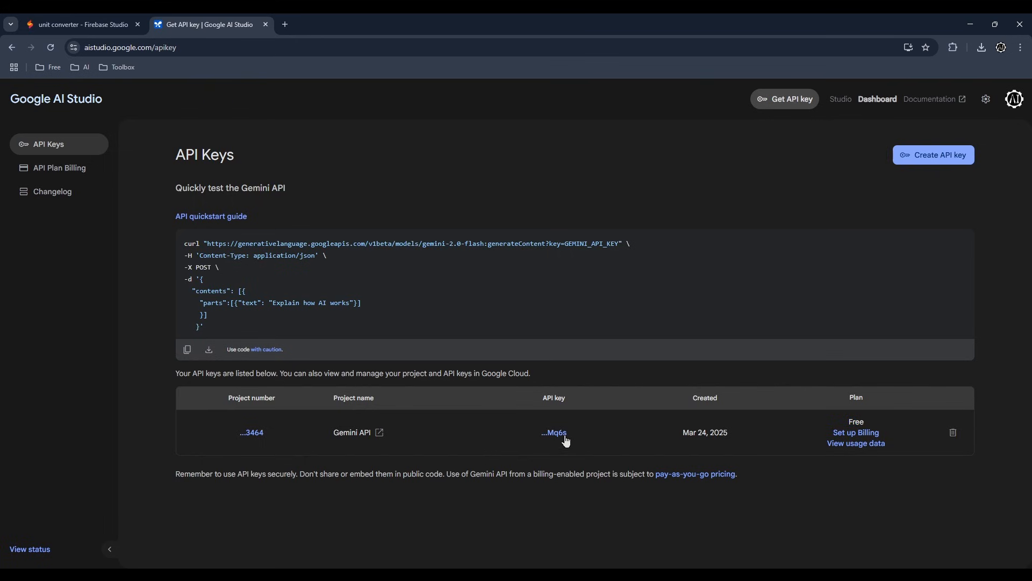
{"action": "left_click", "coordinate": [554, 432]}
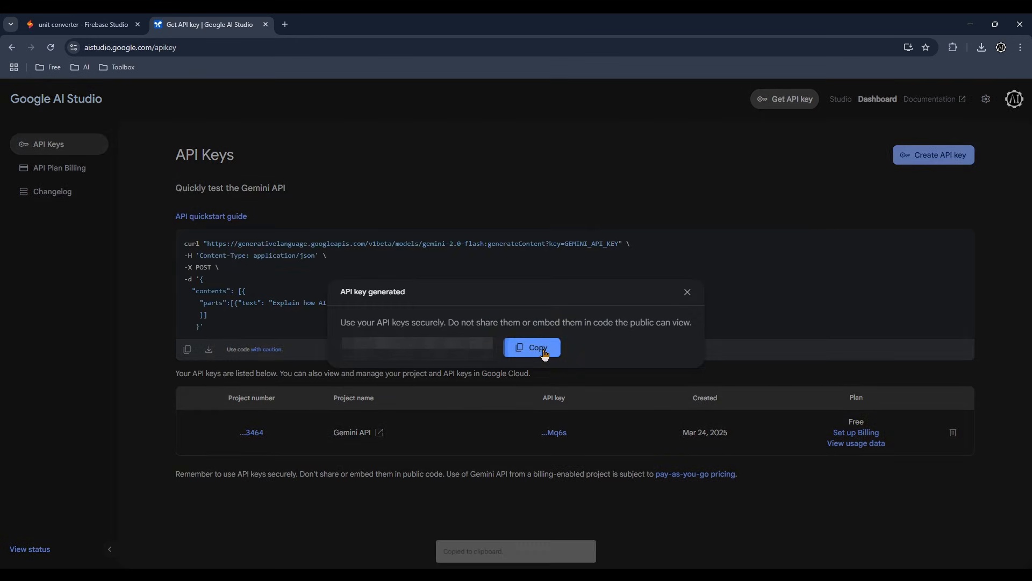
{"action": "mouse_move", "coordinate": [687, 292]}
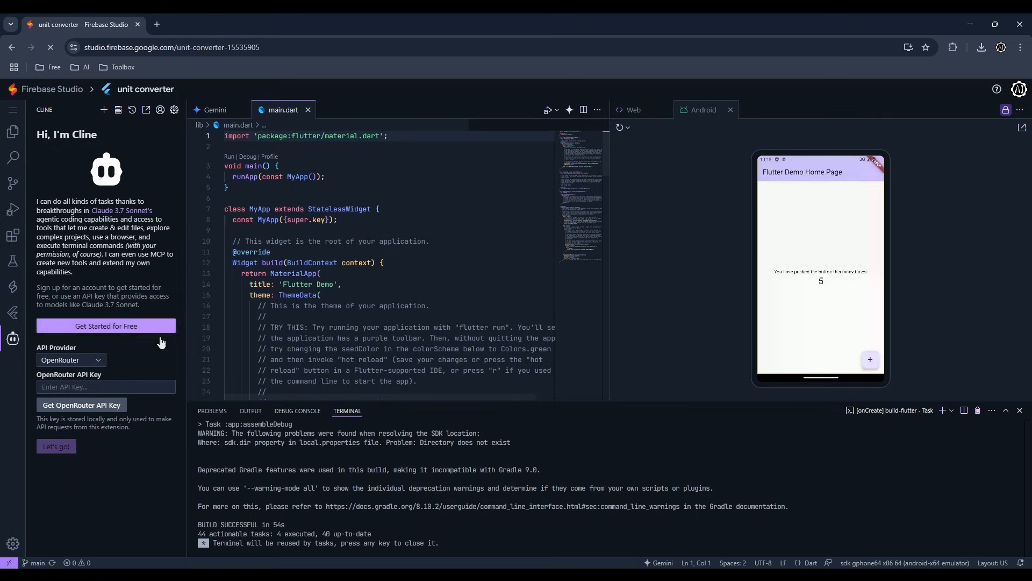
Step: Set Cline's API provider to Google Gemini with the pasted key and finish setup
{"action": "left_click", "coordinate": [71, 360]}
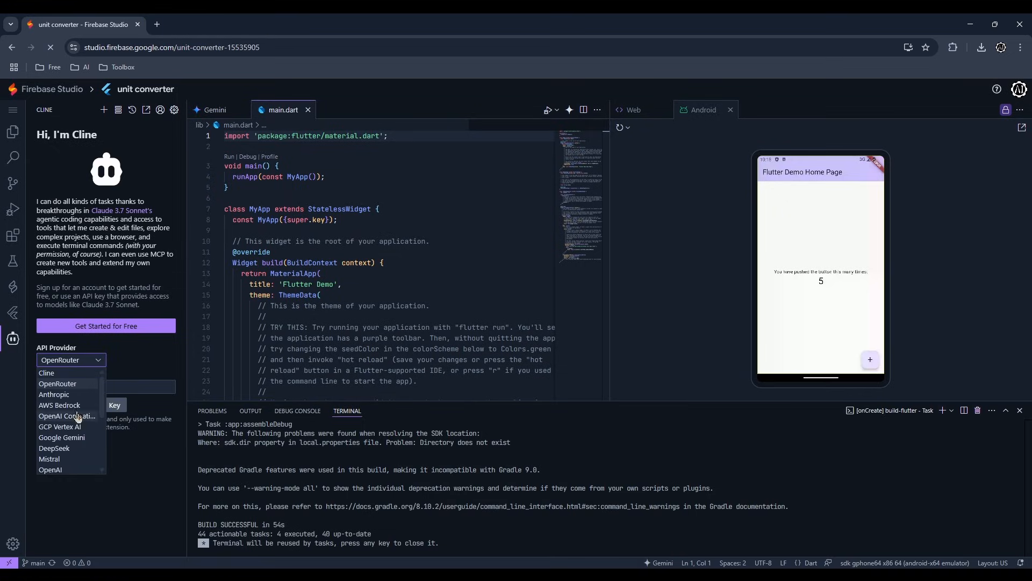
{"action": "left_click", "coordinate": [62, 437]}
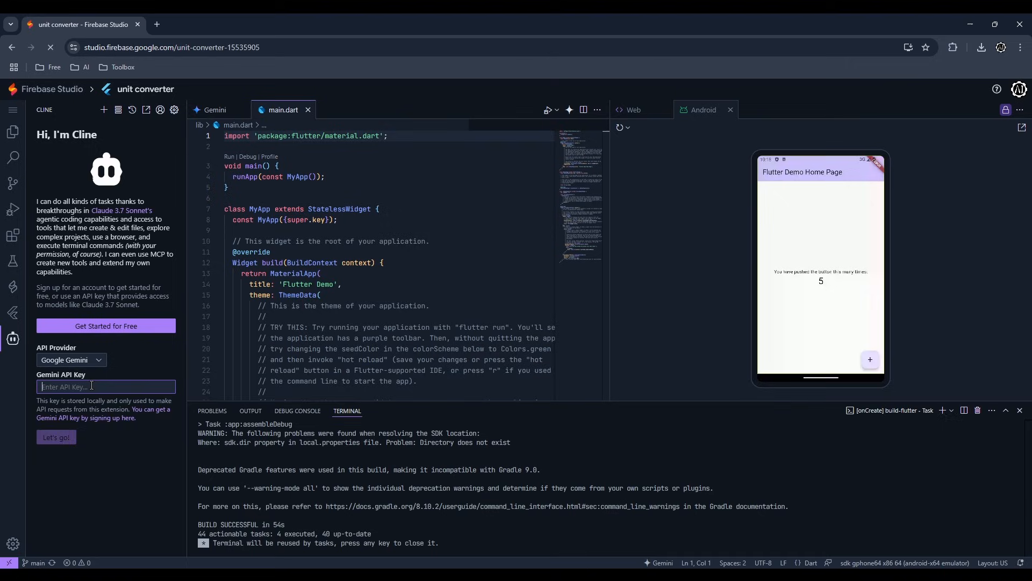
{"action": "left_click", "coordinate": [55, 441]}
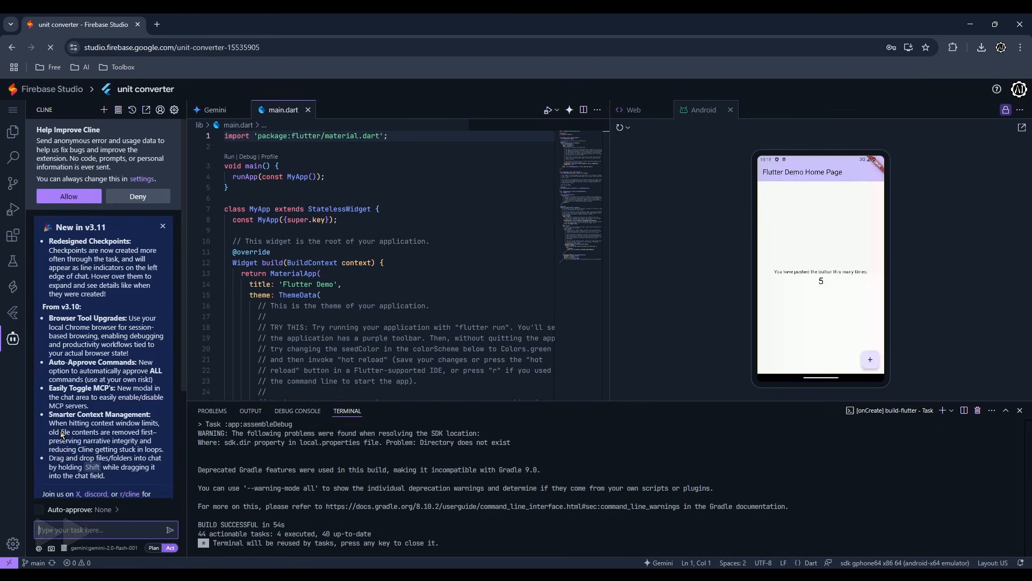
{"action": "scroll", "scroll_direction": "down", "scroll_amount": 3}
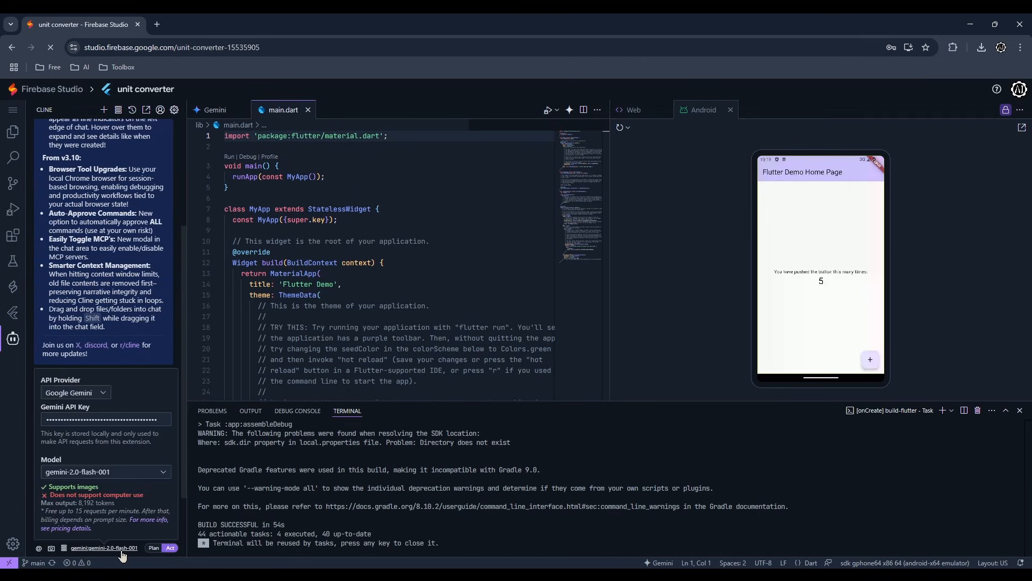
{"action": "left_click", "coordinate": [102, 472]}
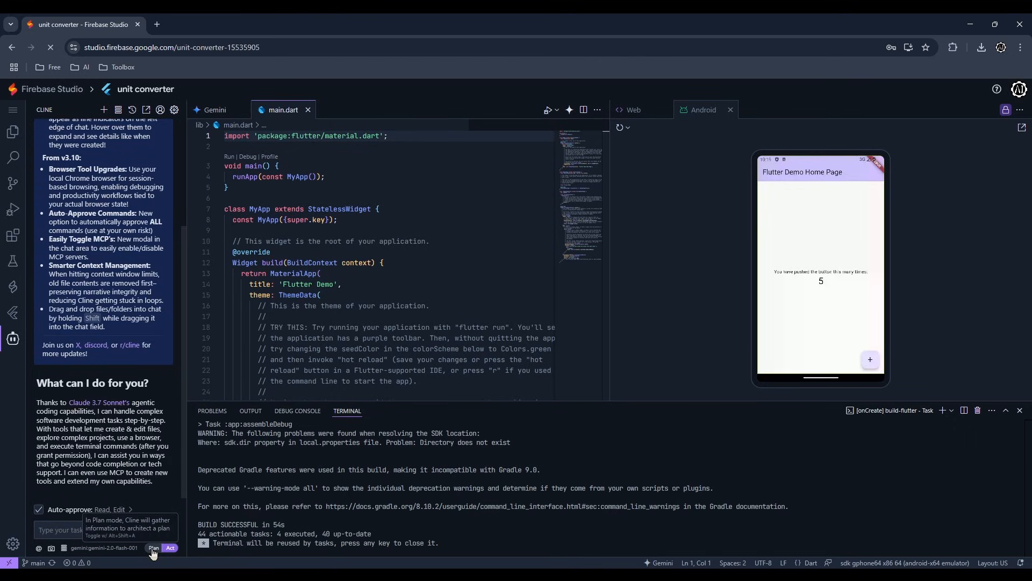
Step: Send 'simple unit converter' to Cline in Plan mode, then switch to Act to implement it
{"action": "left_click", "coordinate": [153, 548]}
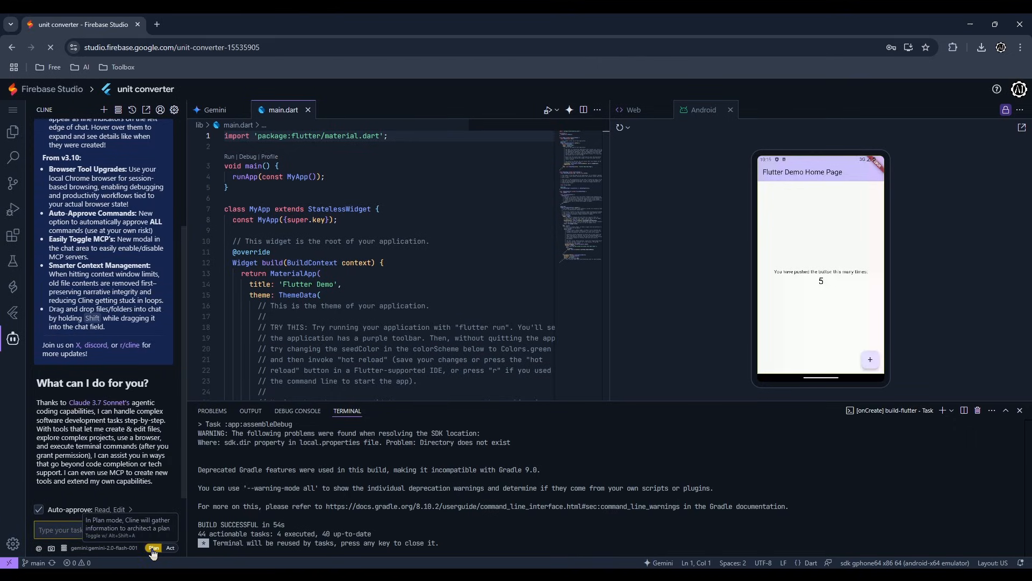
{"action": "left_click", "coordinate": [153, 548]}
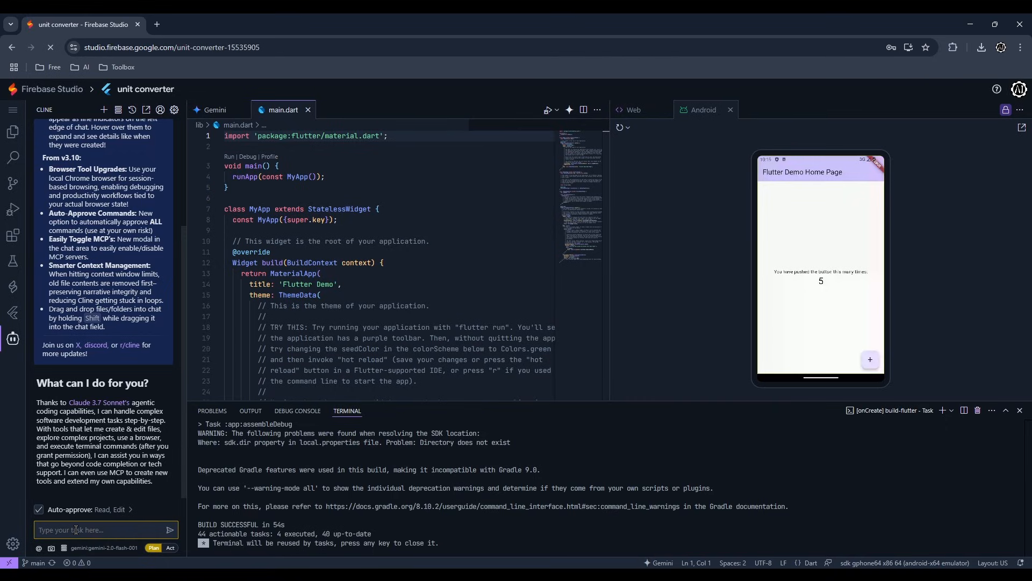
{"action": "type", "text": "simple unit"}
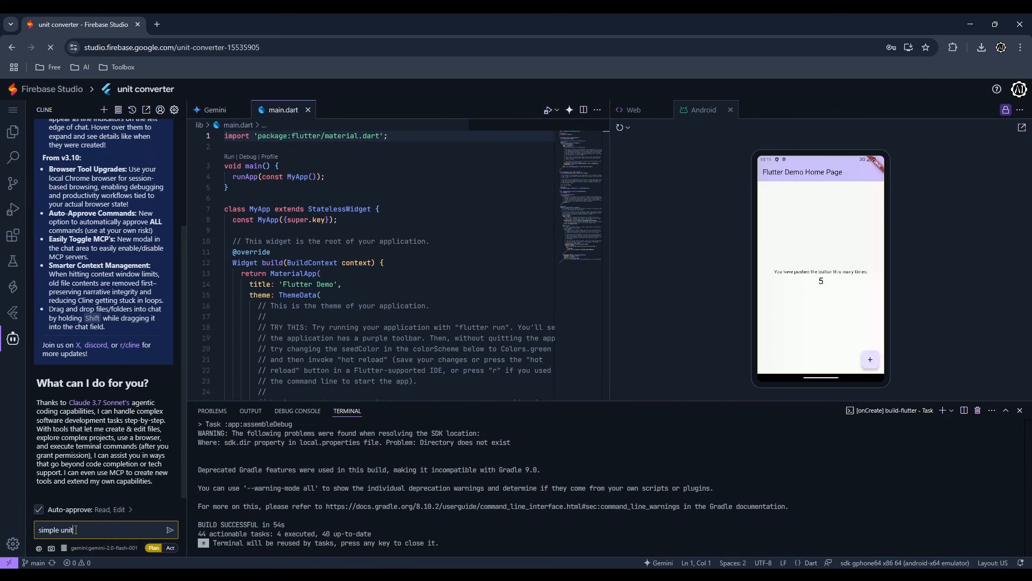
{"action": "type", "text": "converter"}
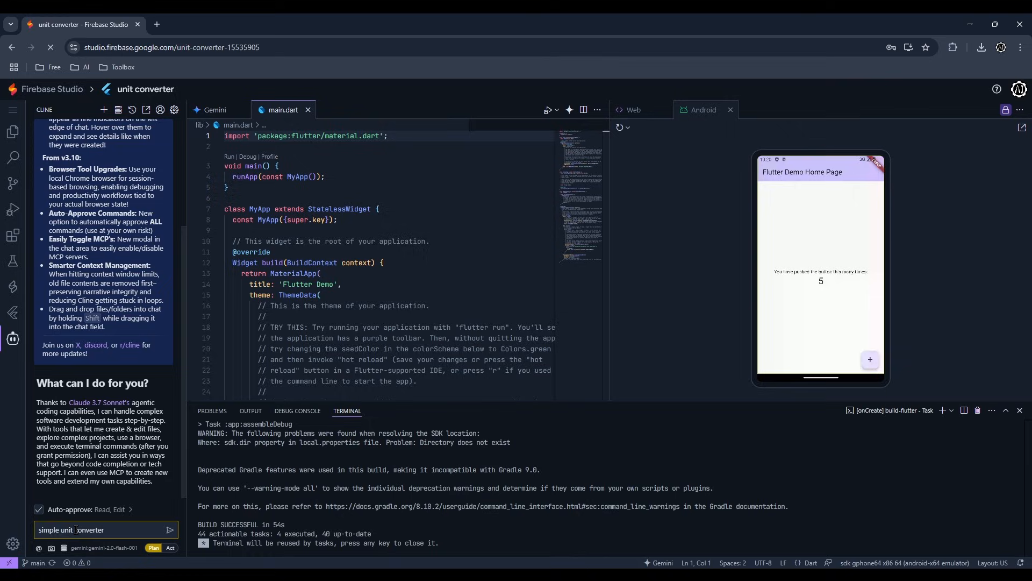
{"action": "left_click", "coordinate": [169, 531]}
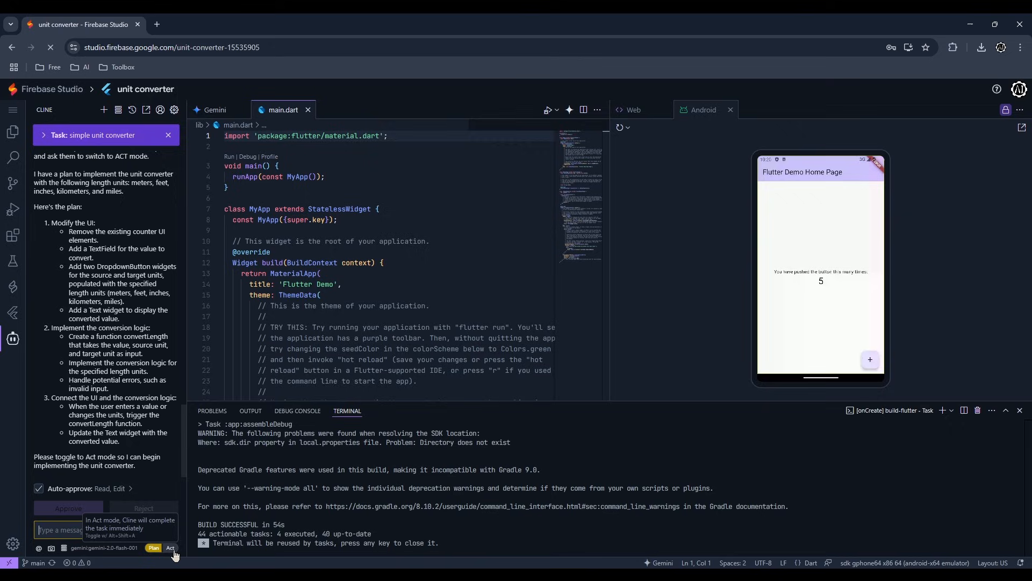
{"action": "left_click", "coordinate": [170, 548]}
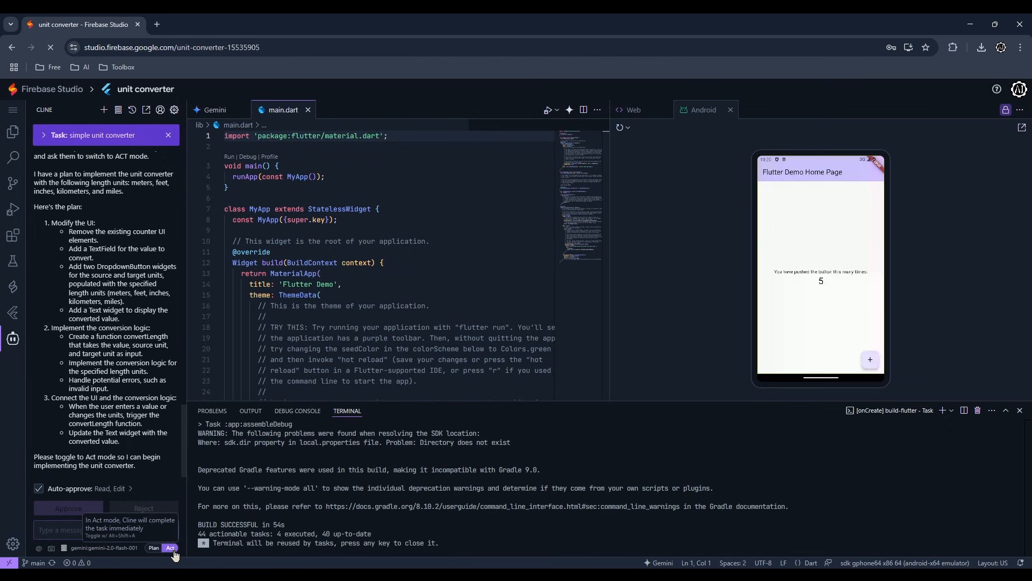
{"action": "left_click", "coordinate": [169, 548]}
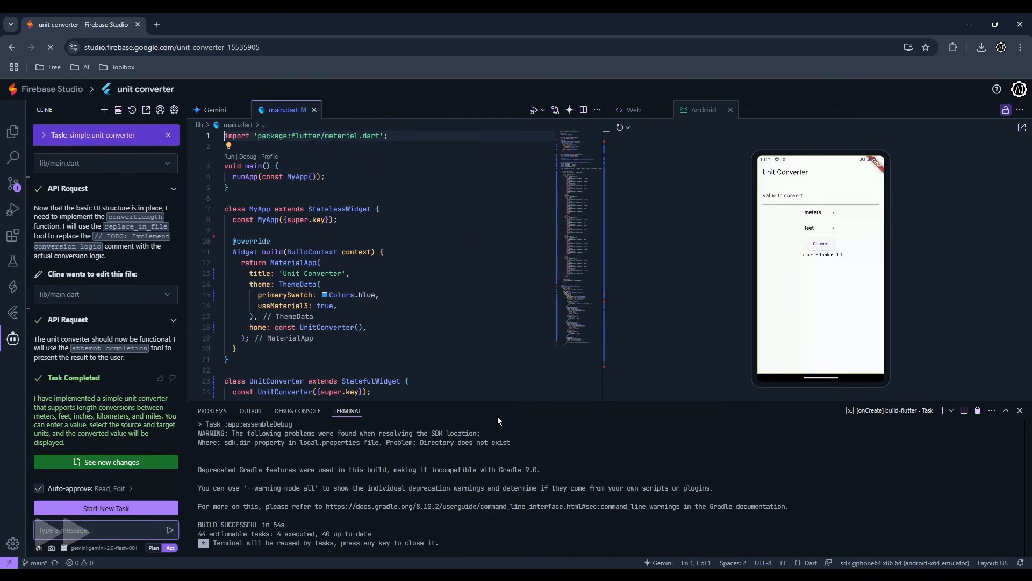
Step: Convert 100 meters to feet in the preview, then ask Cline to 'make the UI better'
{"action": "left_click", "coordinate": [819, 197]}
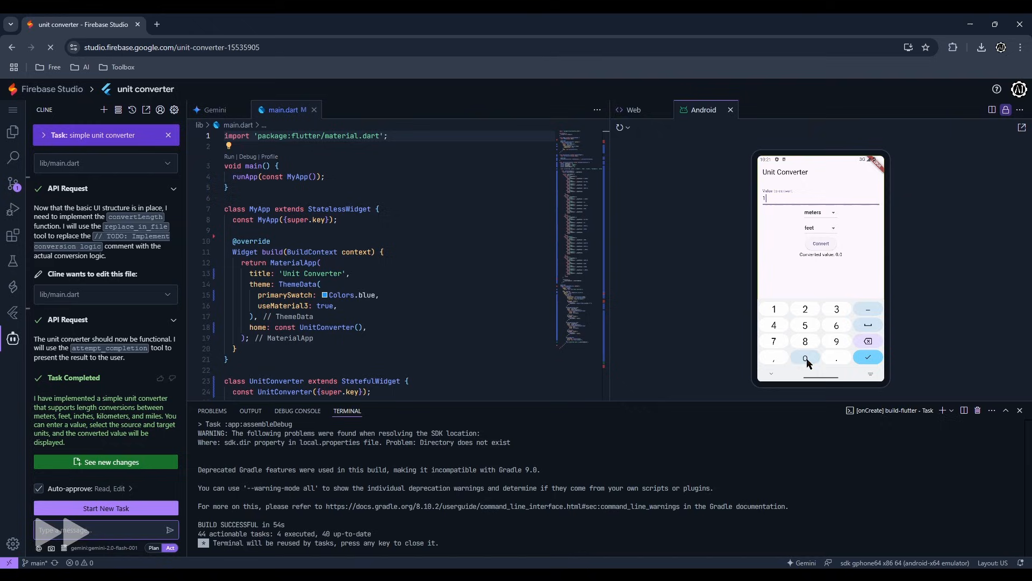
{"action": "left_click", "coordinate": [805, 358]}
{"action": "type", "text": "make the"}
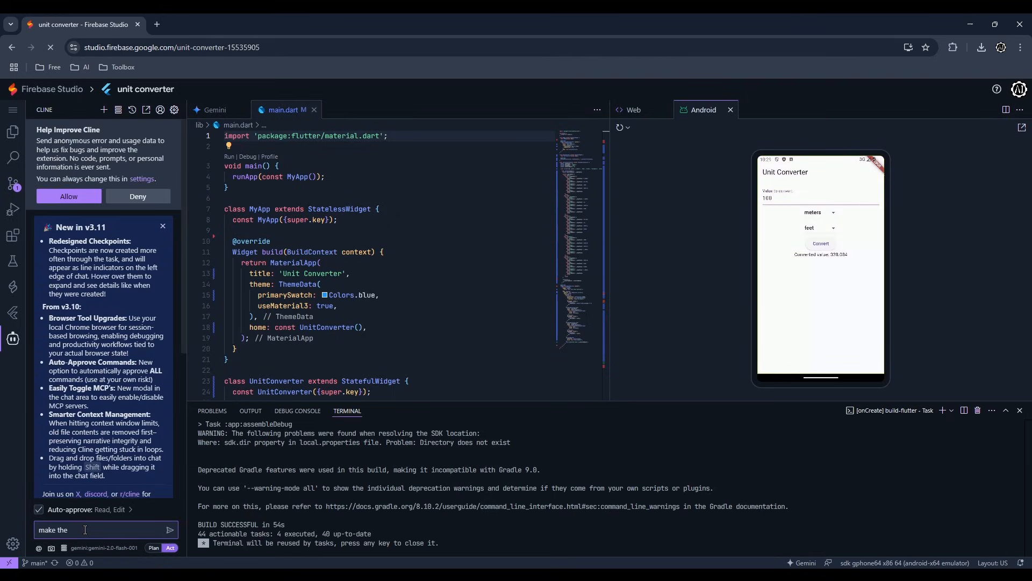
{"action": "left_click", "coordinate": [169, 529]}
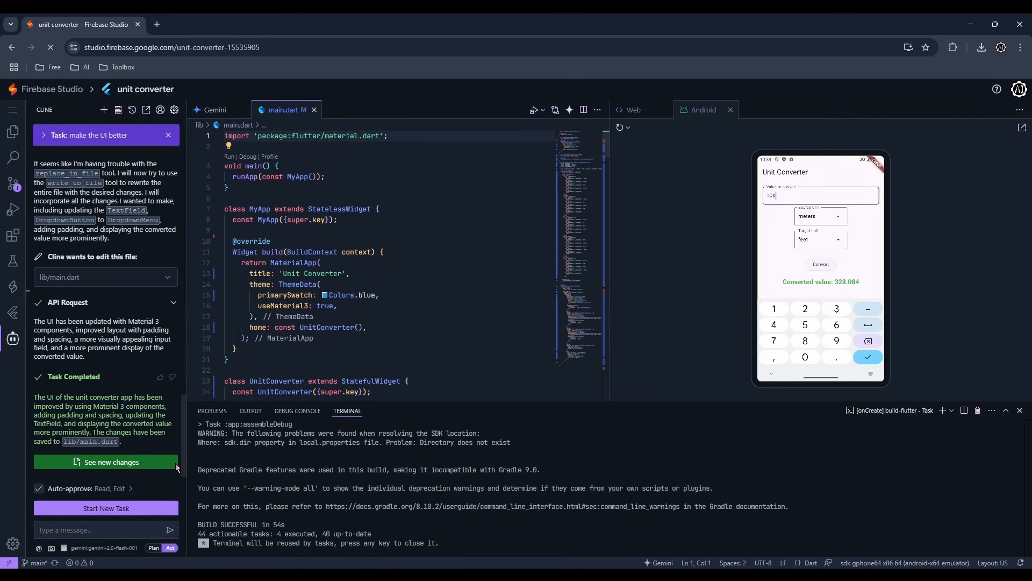
Step: Ask Cline for a blue background, then restore files and task to the earlier checkpoint
{"action": "type", "text": "make the backg"}
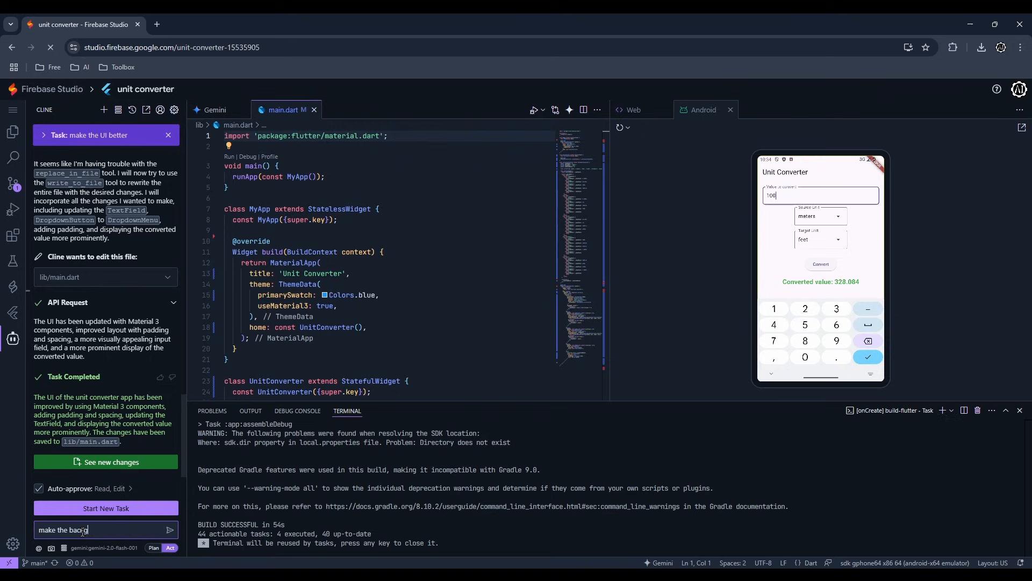
{"action": "left_click", "coordinate": [169, 530]}
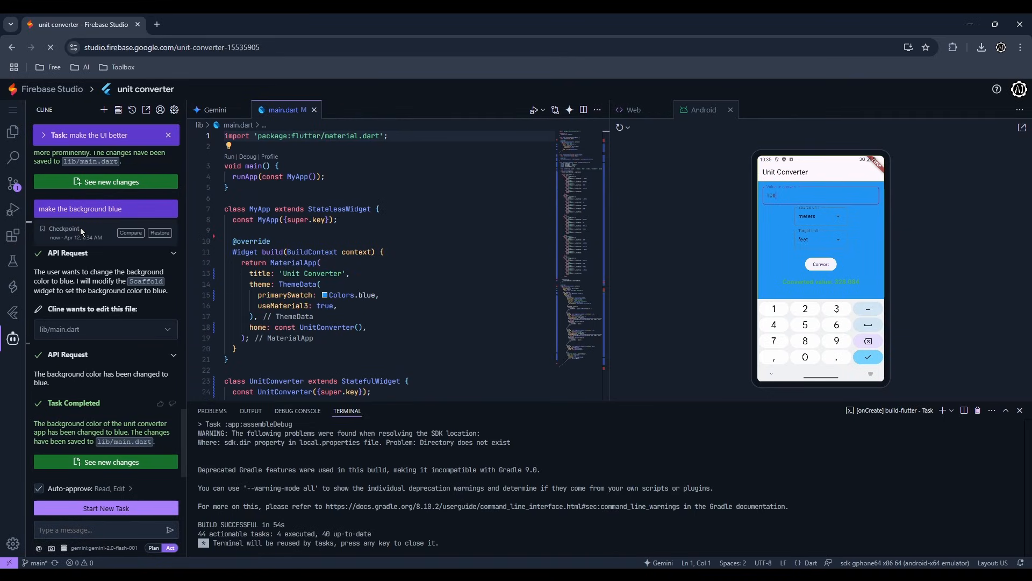
{"action": "left_click", "coordinate": [160, 232]}
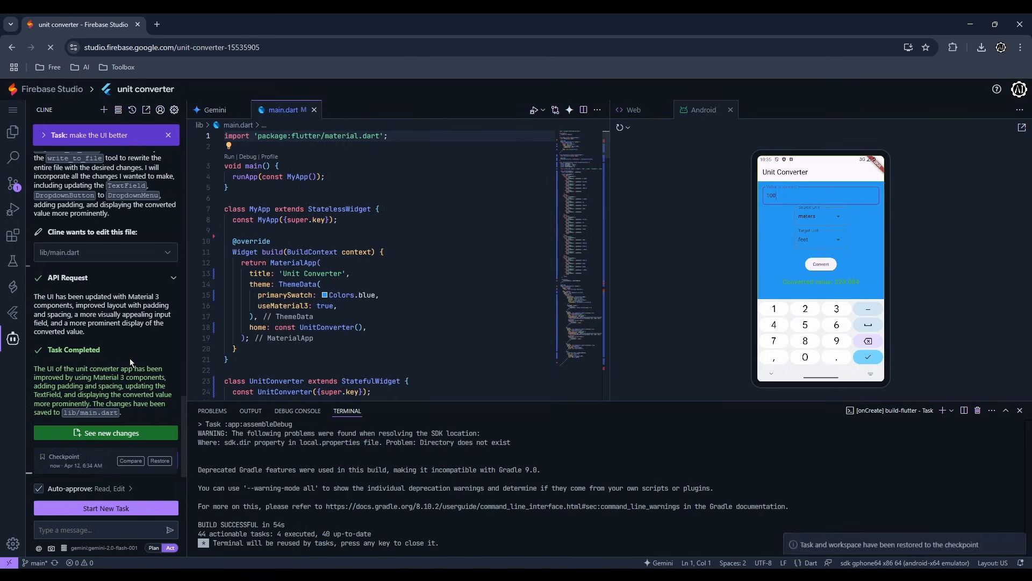
{"action": "left_click", "coordinate": [159, 460]}
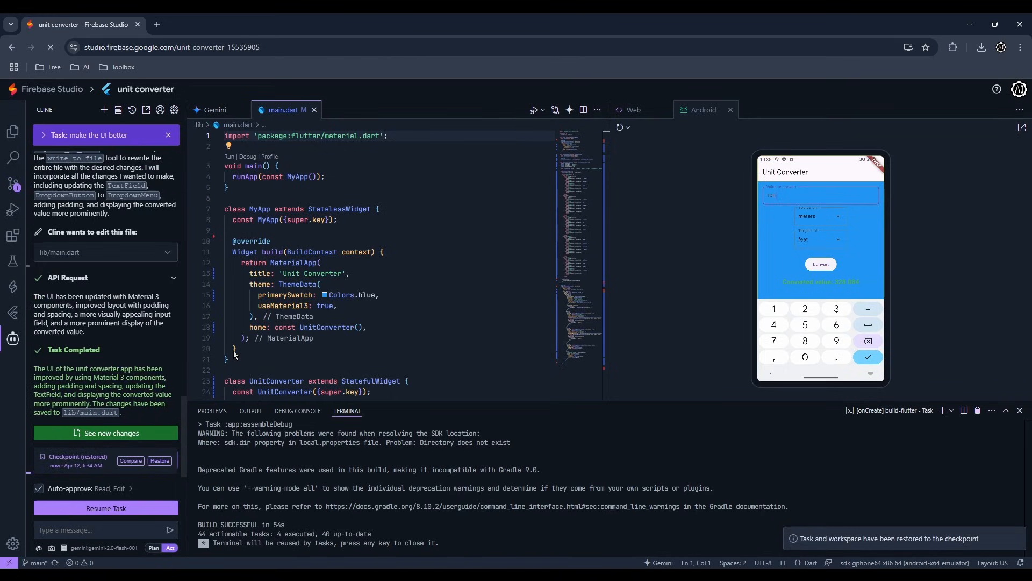
{"action": "left_click", "coordinate": [628, 128]}
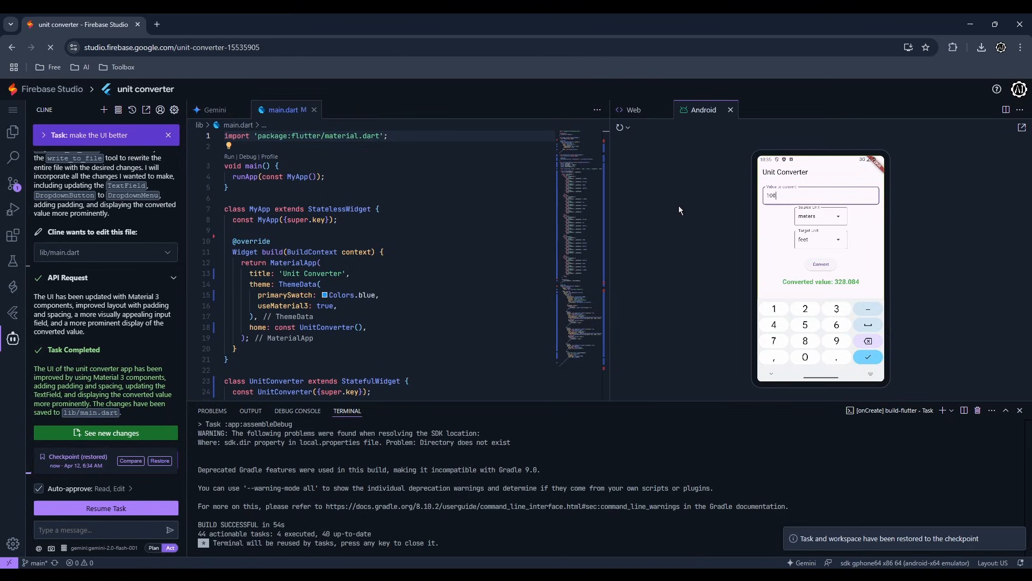
{"action": "scroll", "scroll_direction": "up", "scroll_amount": 3}
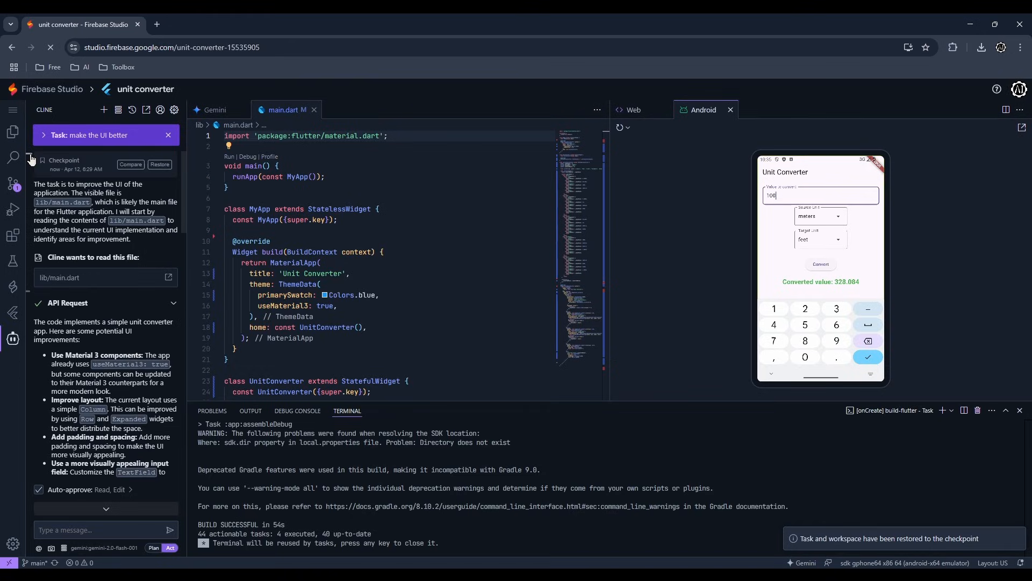
{"action": "left_click", "coordinate": [160, 164]}
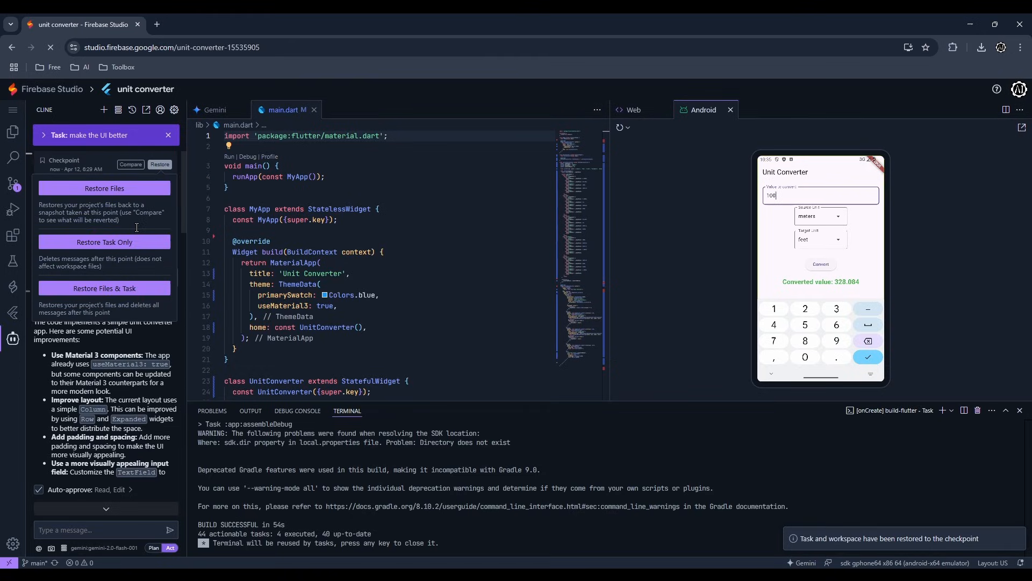
{"action": "mouse_move", "coordinate": [104, 287]}
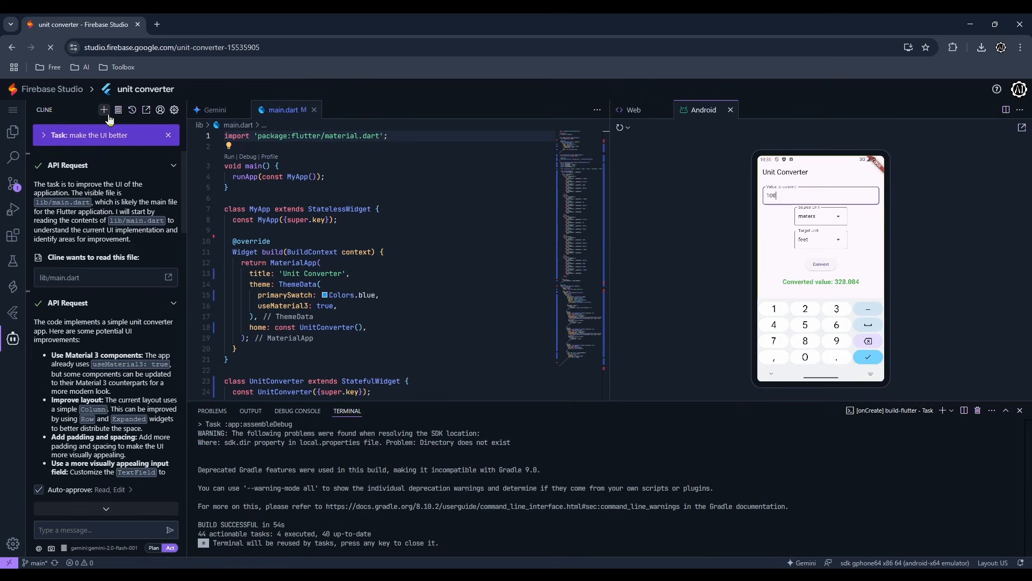
Step: Start a fresh Cline task and open Google Labs ImageFX via an 'image fx' search
{"action": "left_click", "coordinate": [104, 110]}
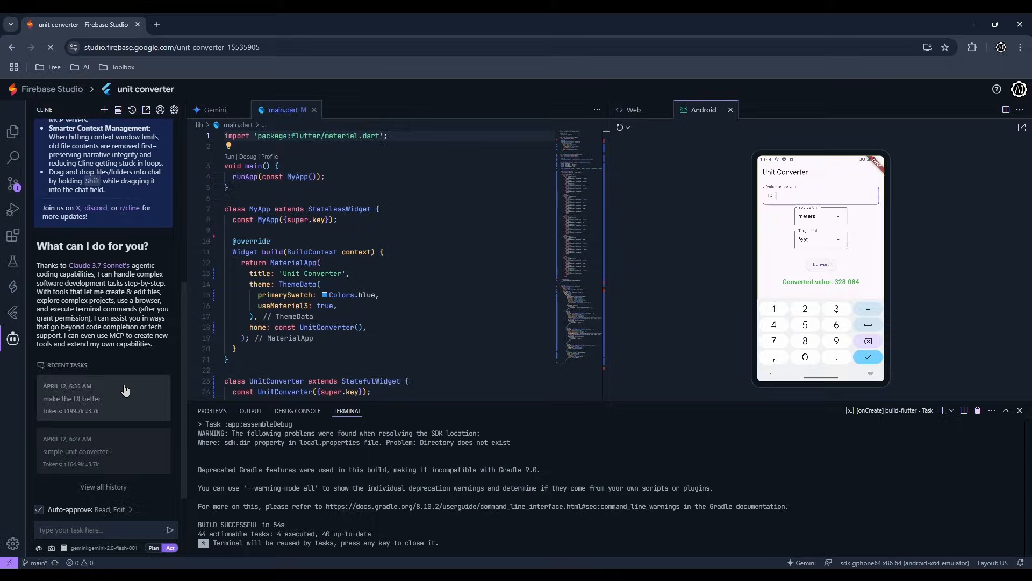
{"action": "left_click", "coordinate": [156, 25]}
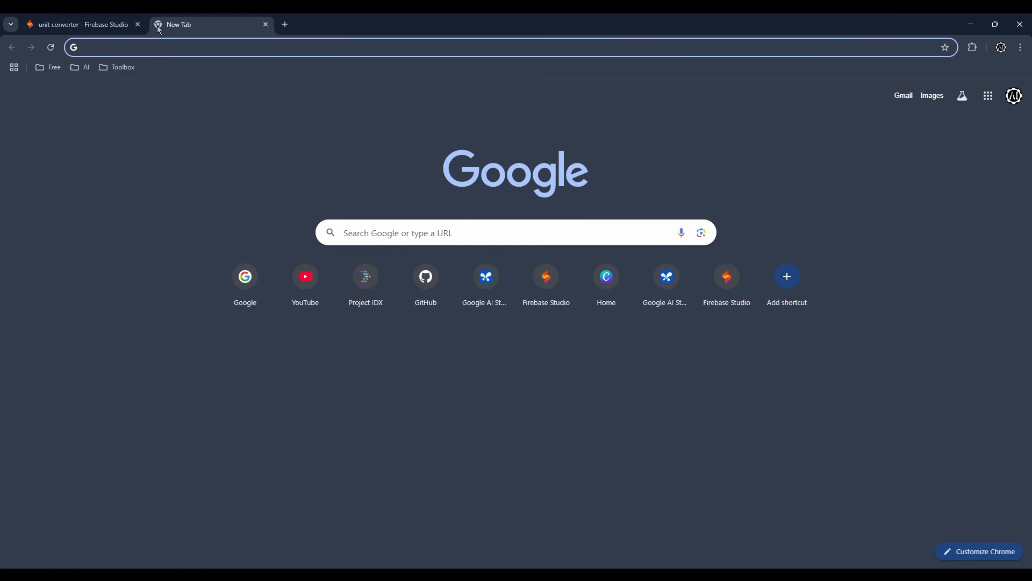
{"action": "type", "text": "image fx"}
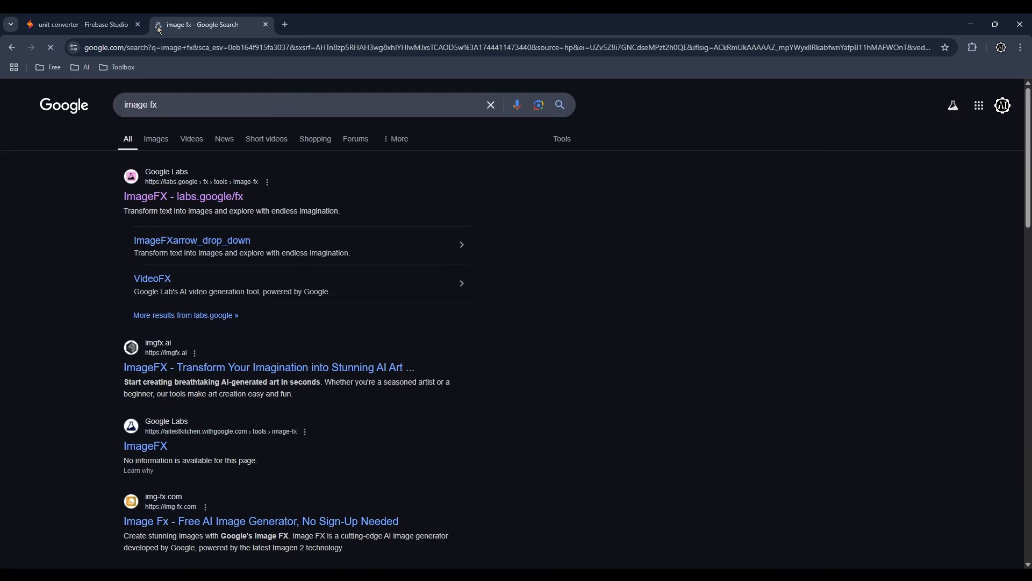
{"action": "left_click", "coordinate": [183, 195]}
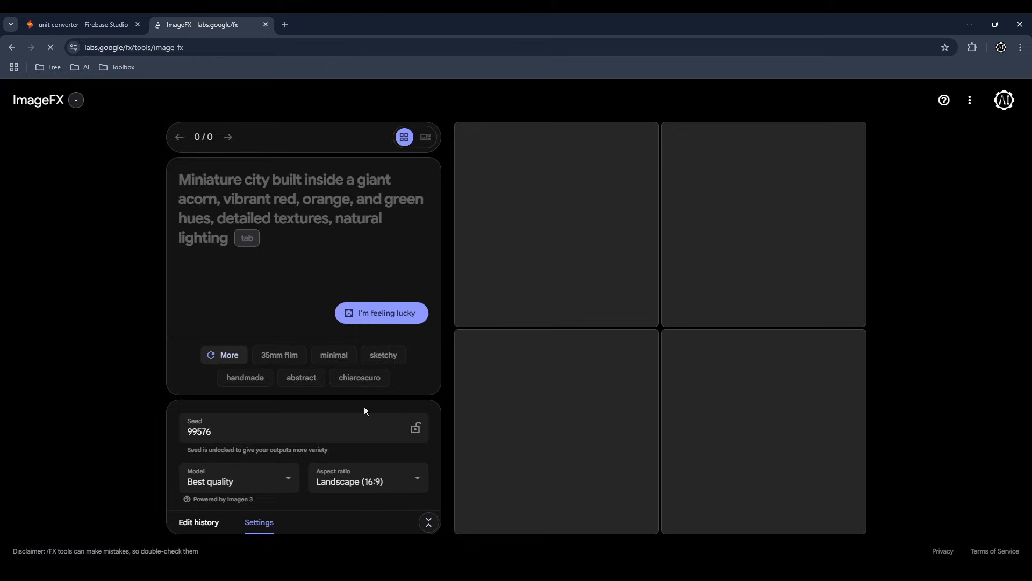
Step: Generate square 'neon ruler logo' images in ImageFX and download the orange ruler
{"action": "left_click", "coordinate": [367, 481]}
{"action": "type", "text": "neon"}
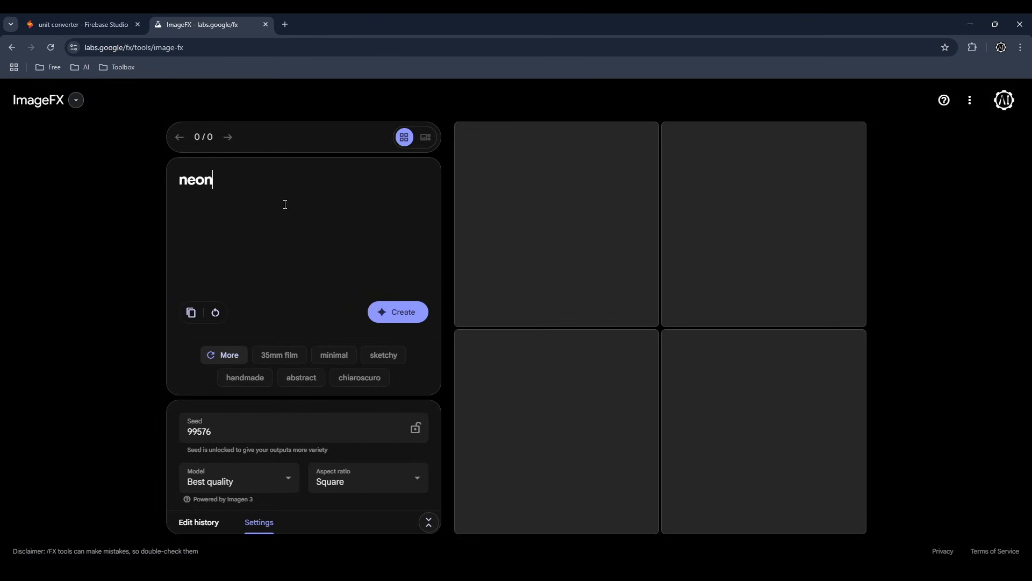
{"action": "type", "text": "ruler logo"}
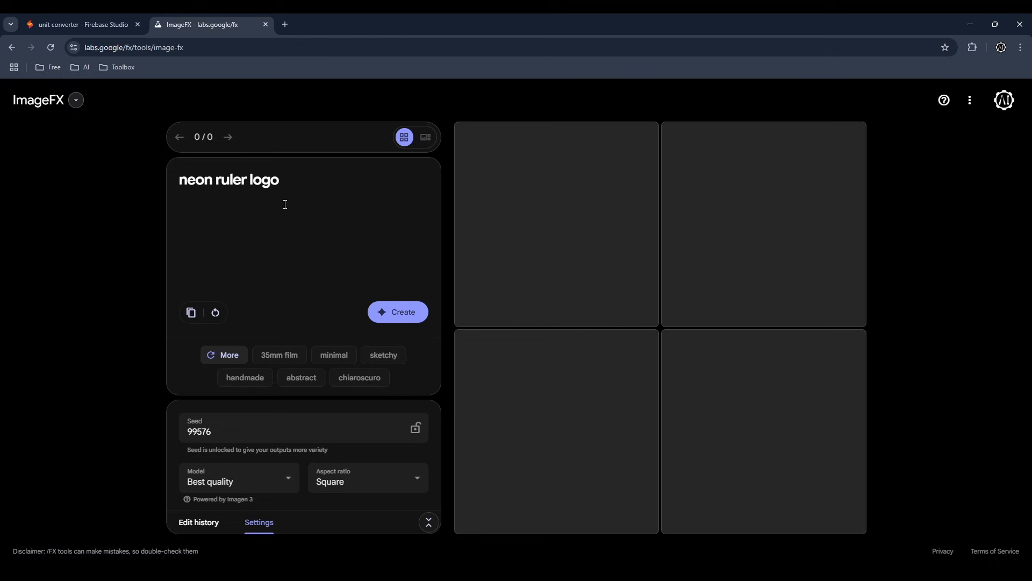
{"action": "left_click", "coordinate": [397, 311]}
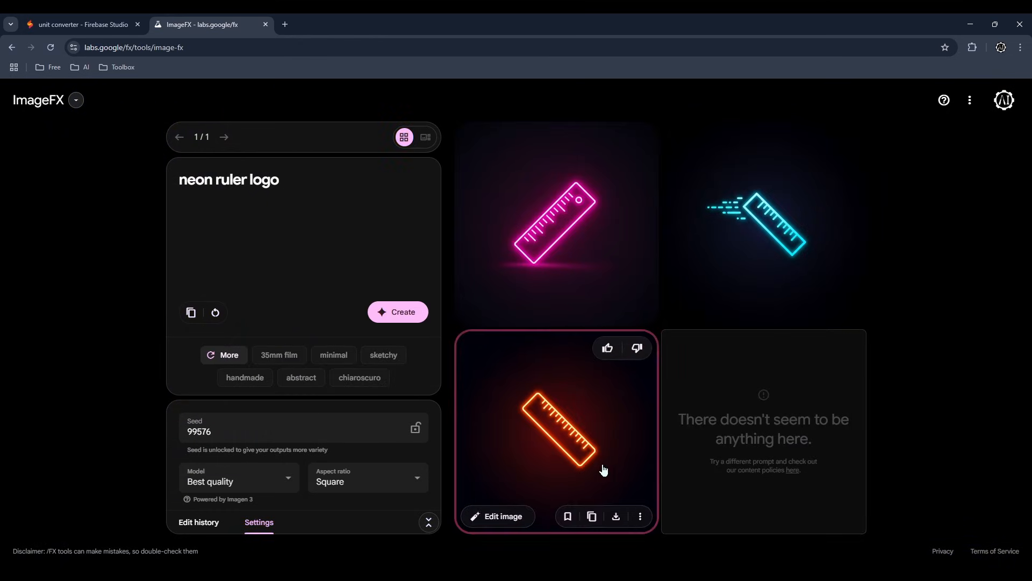
{"action": "left_click", "coordinate": [79, 24]}
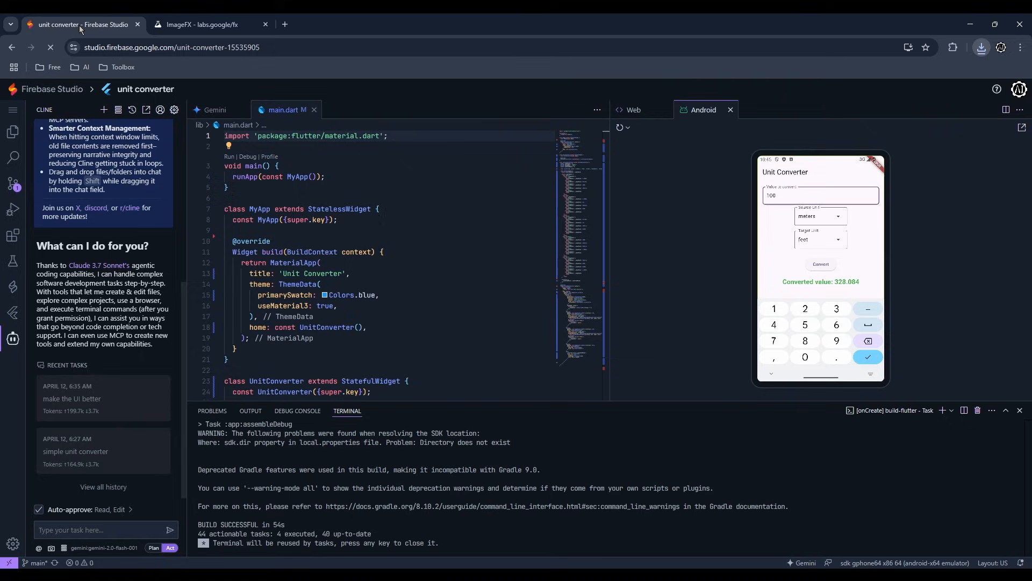
Step: Upload the downloaded image_fx.jpg ruler image into the project folder
{"action": "left_click", "coordinate": [12, 132]}
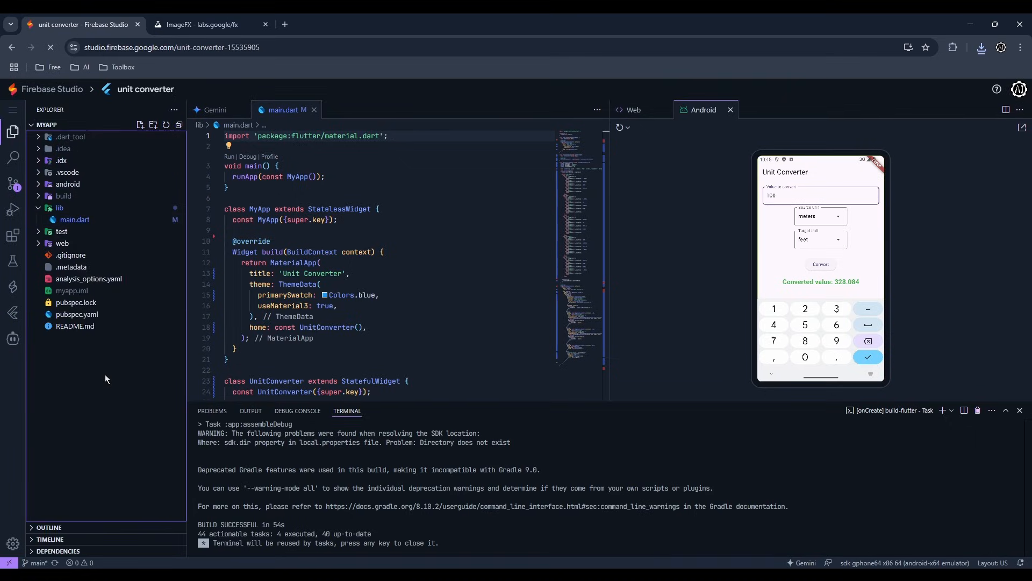
{"action": "right_click", "coordinate": [106, 378]}
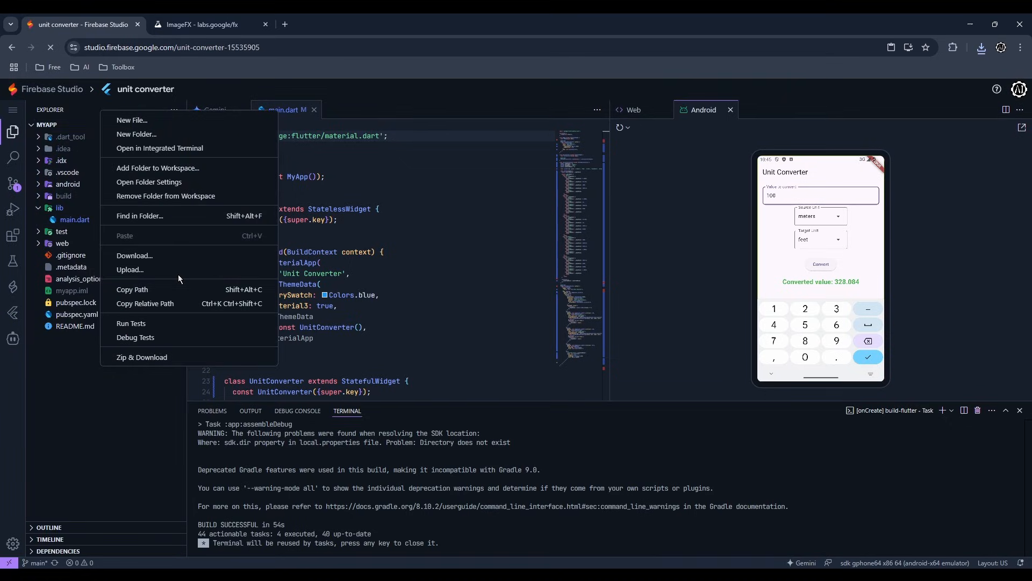
{"action": "left_click", "coordinate": [130, 271]}
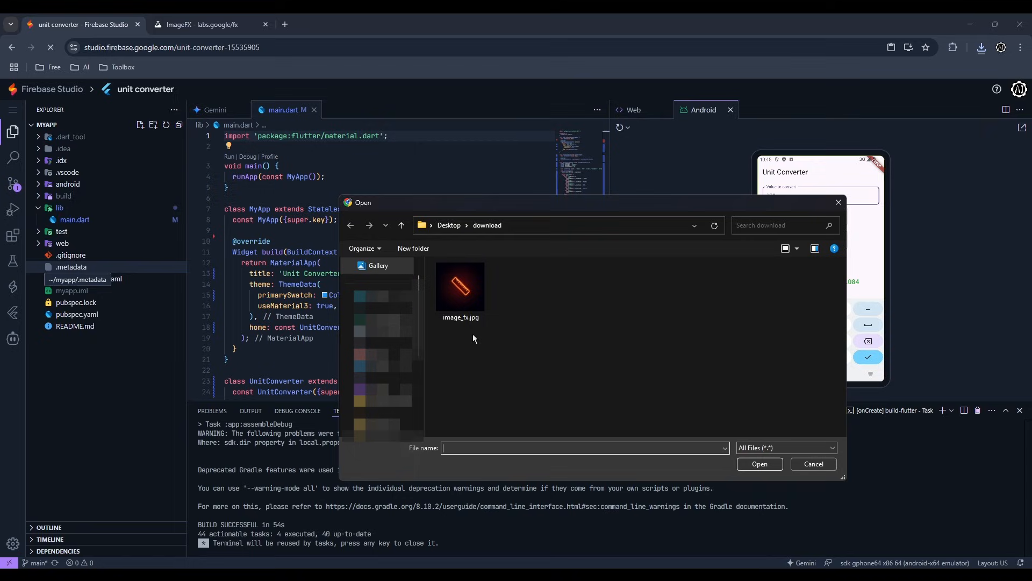
{"action": "left_click", "coordinate": [460, 290]}
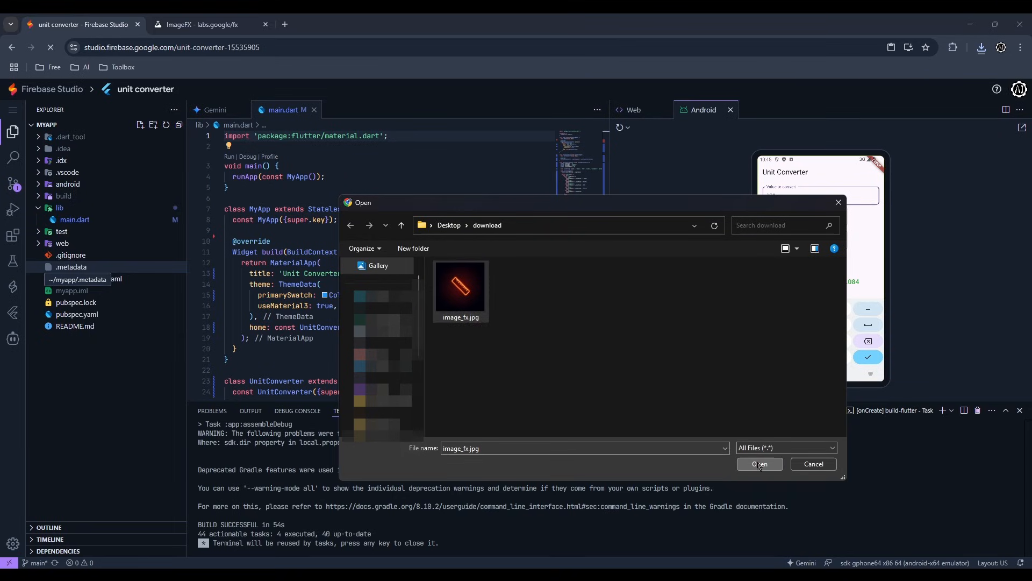
{"action": "left_click", "coordinate": [759, 464]}
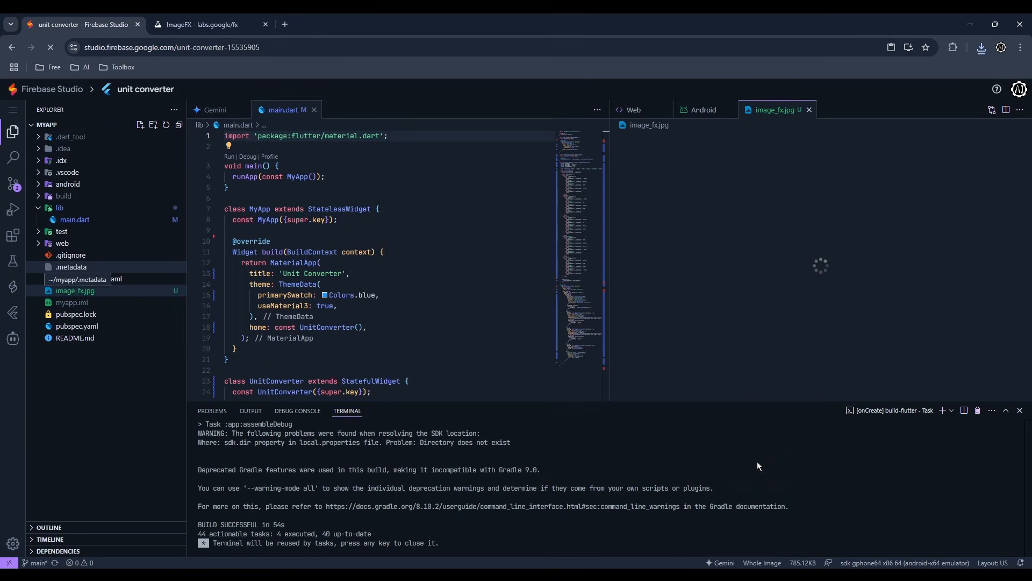
{"action": "left_click", "coordinate": [12, 340]}
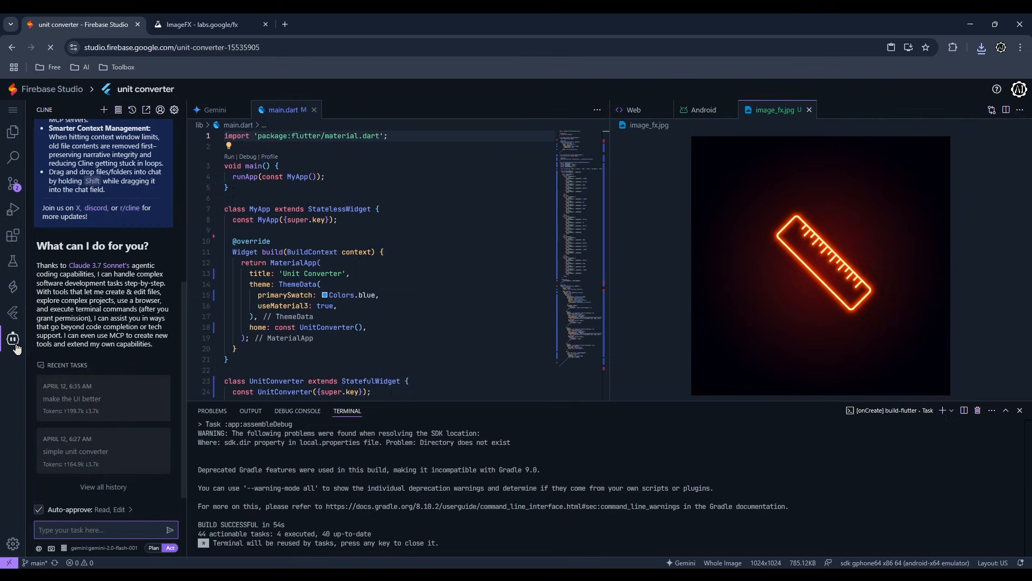
Step: Ask Cline to use image_fx.jpg as the app's shortcut icon and approve its command
{"action": "type", "text": "use"}
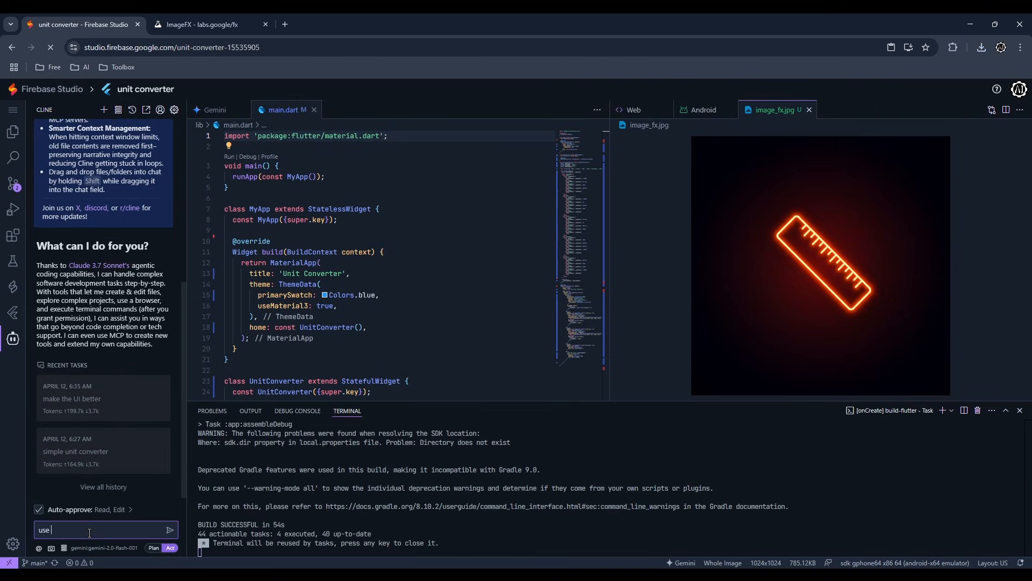
{"action": "type", "text": "image_fx.jpg as the app's shortcu"}
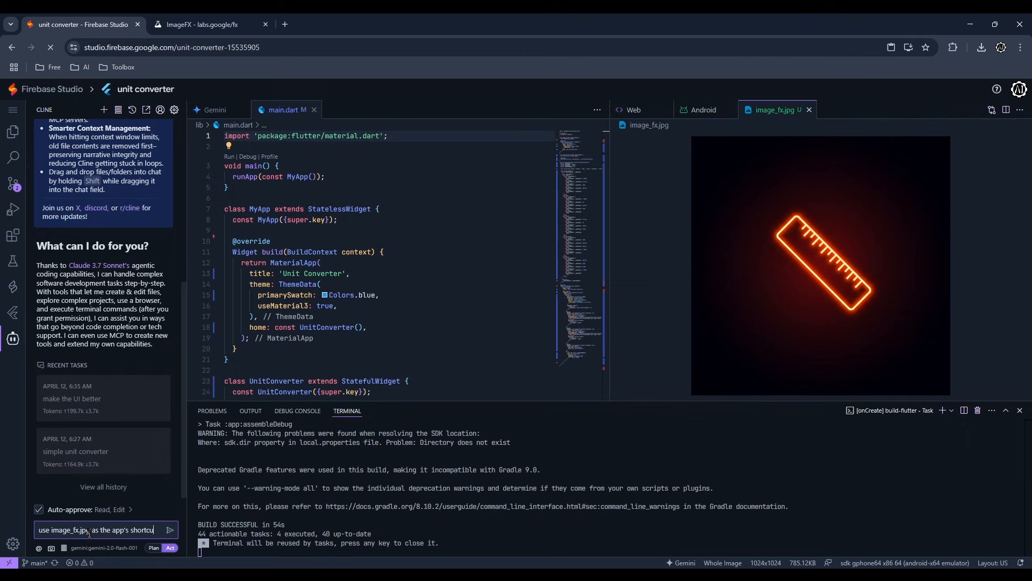
{"action": "left_click", "coordinate": [170, 534]}
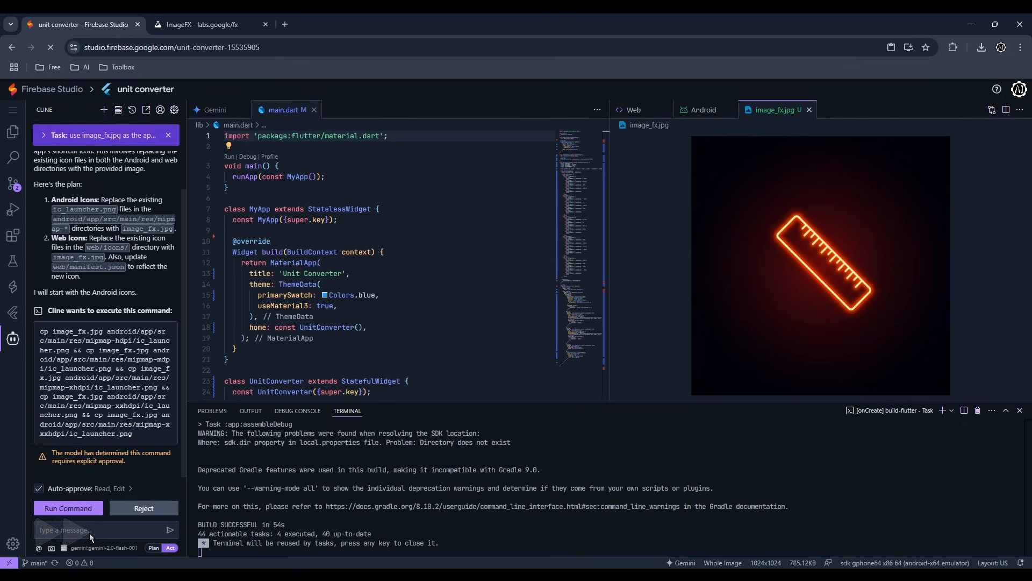
{"action": "left_click", "coordinate": [68, 508]}
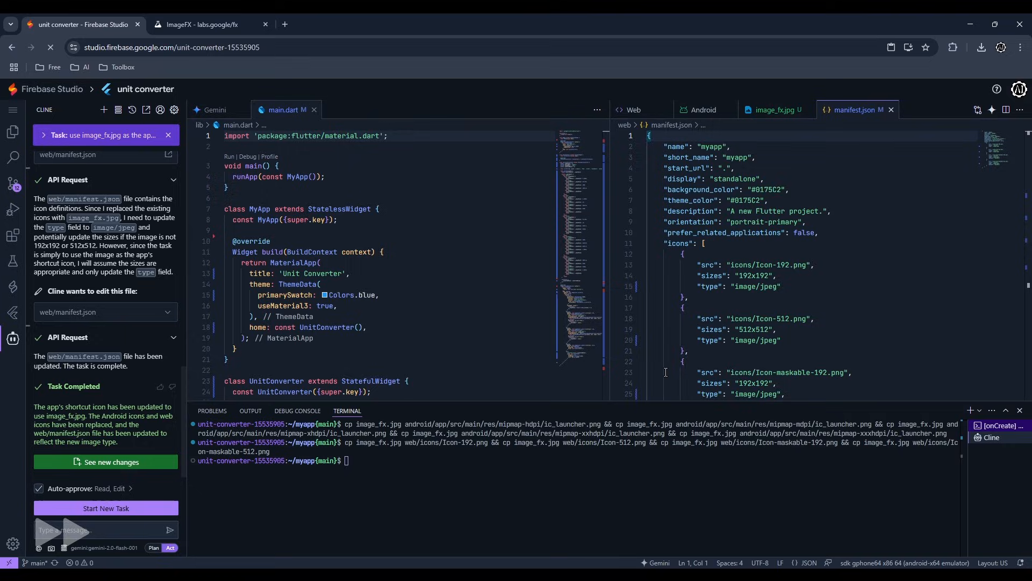
{"action": "left_click", "coordinate": [703, 109]}
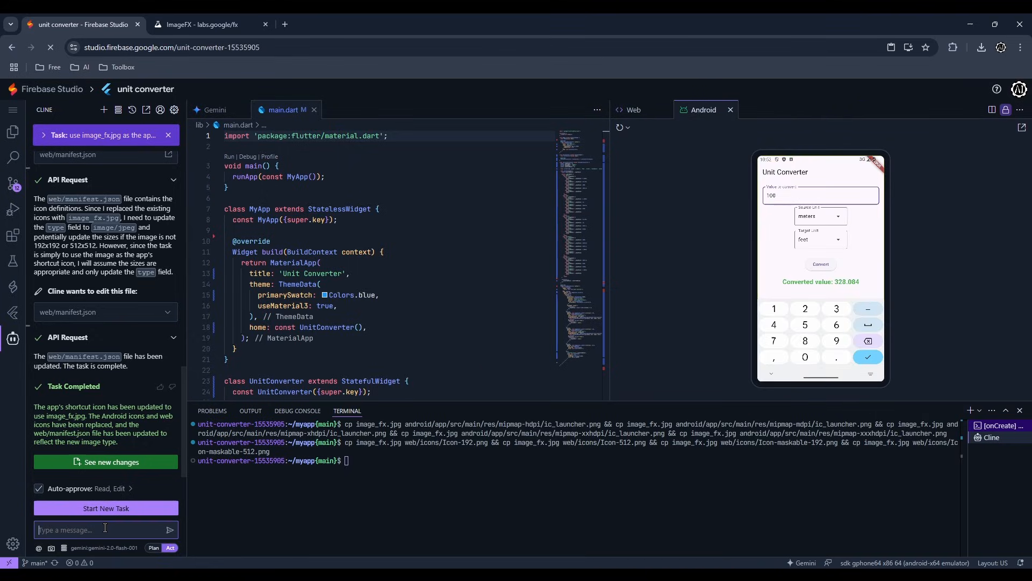
Step: Ask Cline to build the app into a release APK
{"action": "type", "text": "build the"}
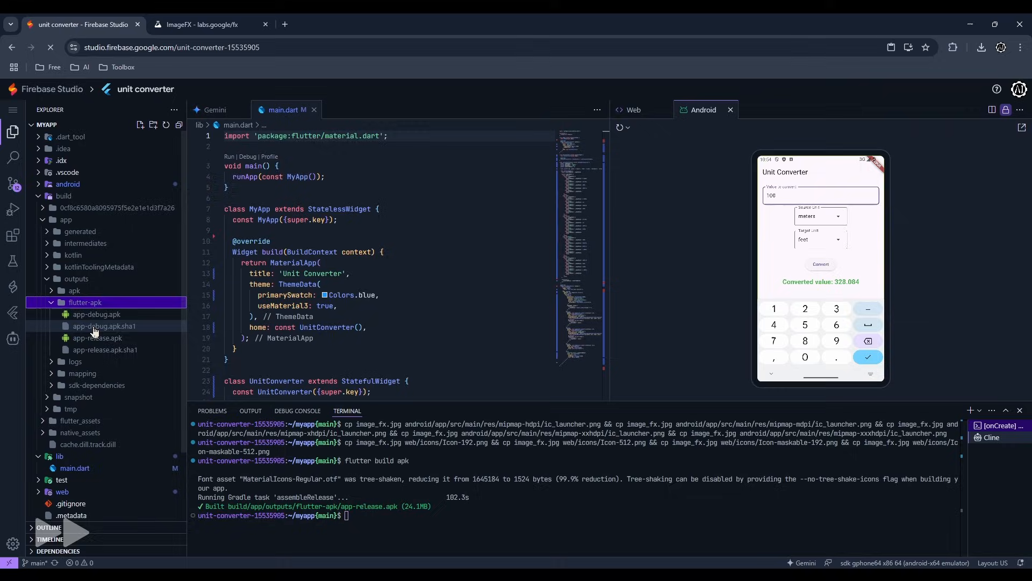
Step: Download app-release.apk to the computer and confirm the download finished
{"action": "right_click", "coordinate": [96, 337]}
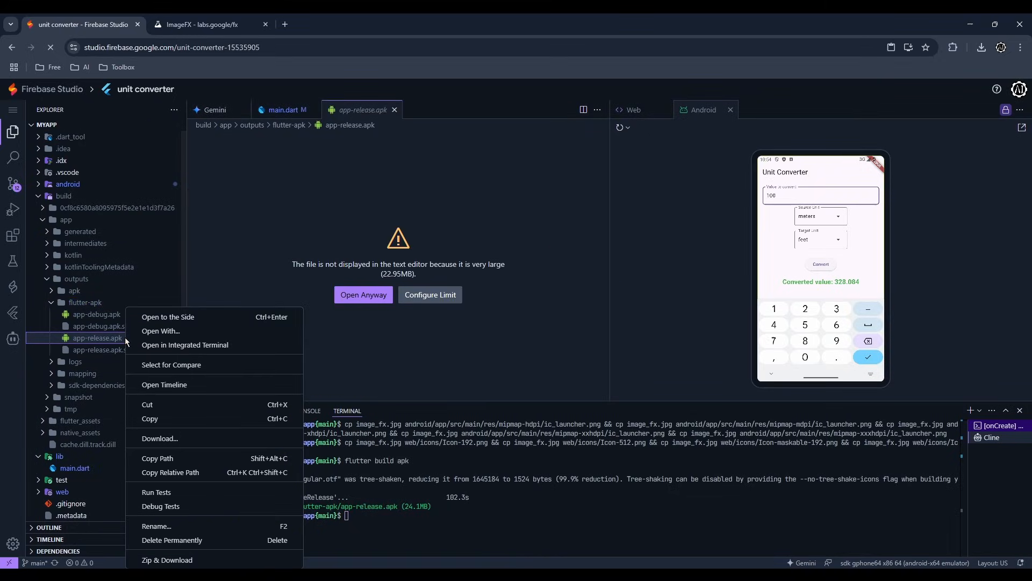
{"action": "mouse_move", "coordinate": [197, 518]}
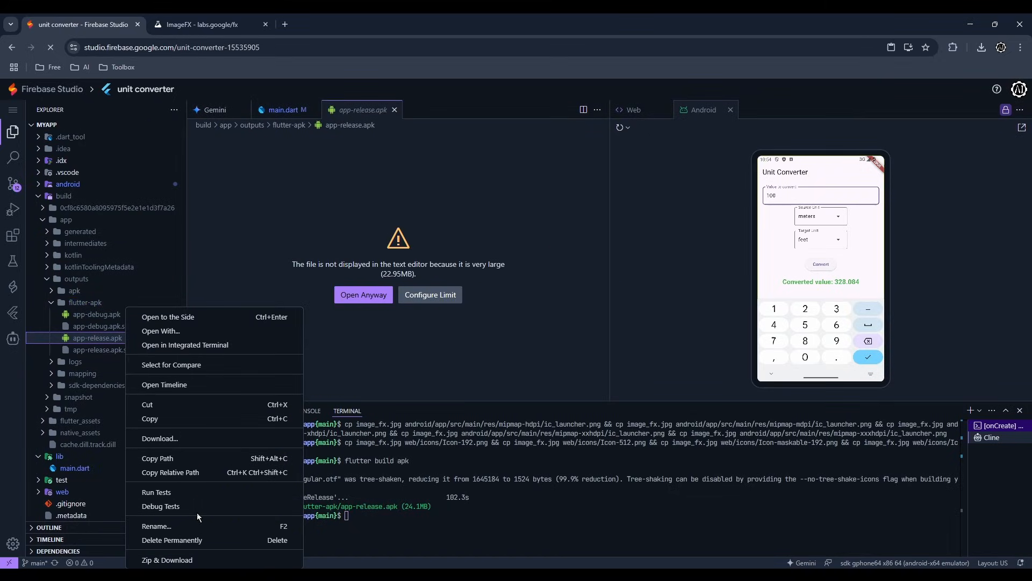
{"action": "left_click", "coordinate": [159, 438]}
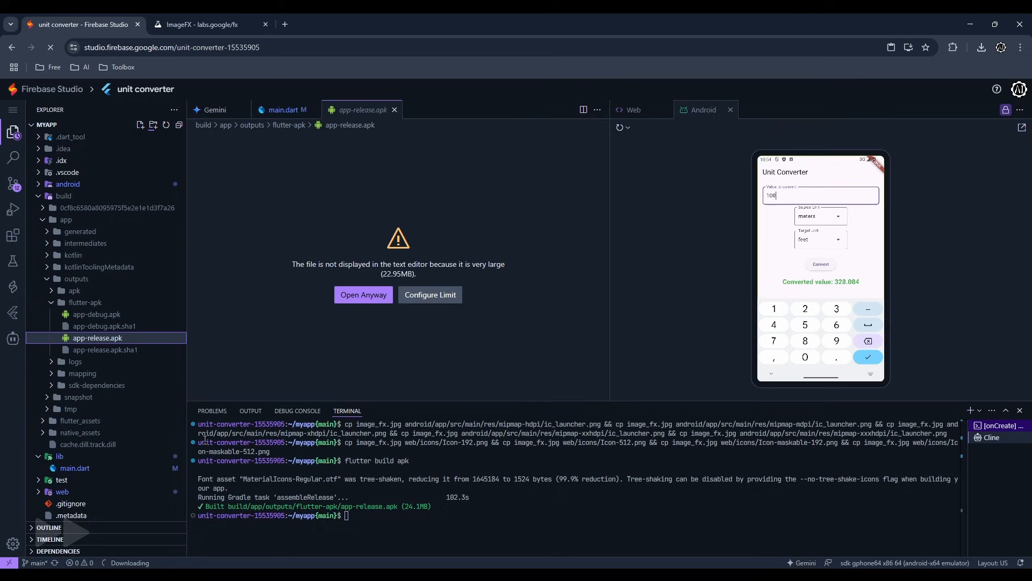
{"action": "left_click", "coordinate": [982, 47]}
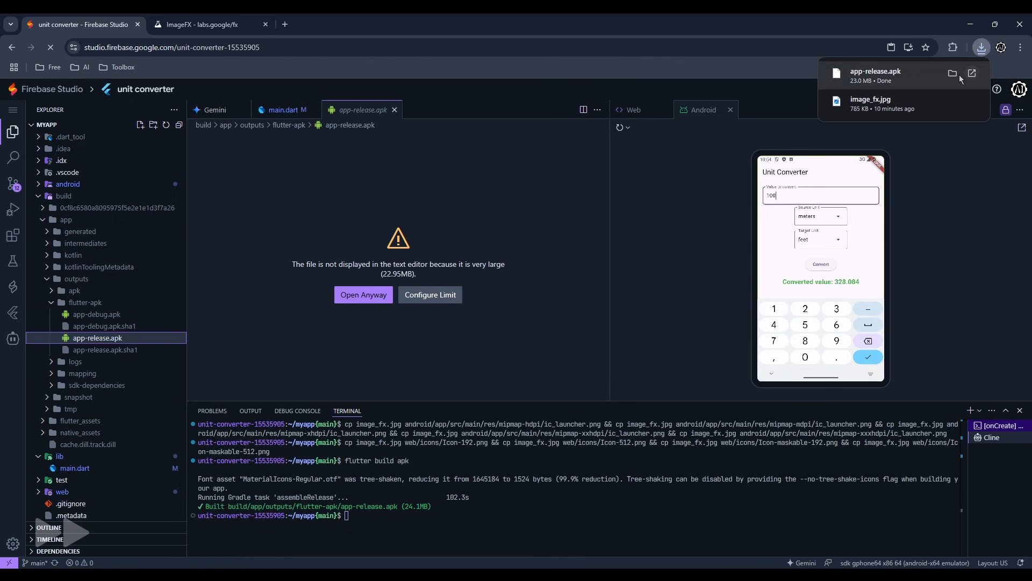
{"action": "left_click", "coordinate": [953, 74]}
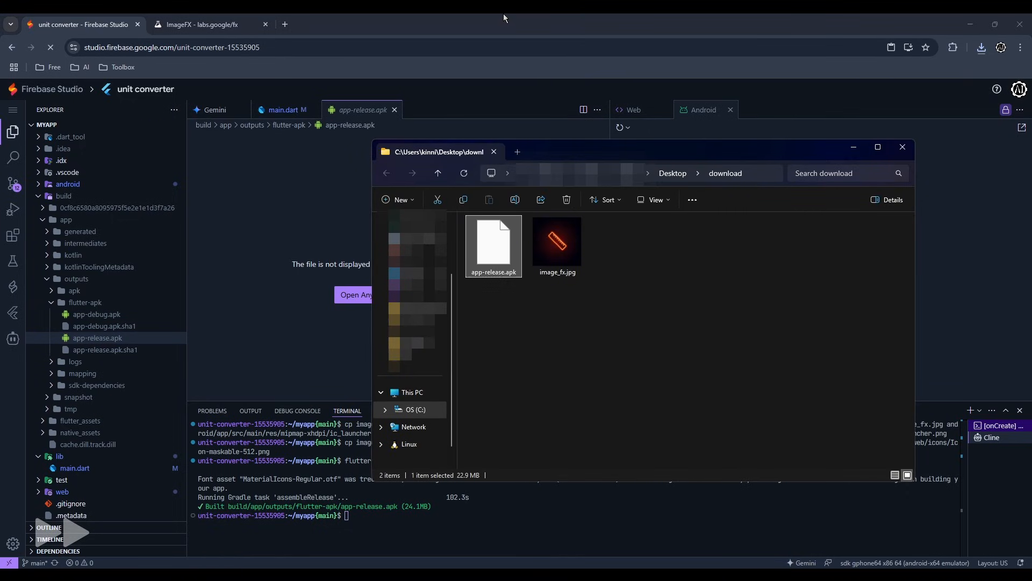
Step: Commit all changes, staging everything, with the message 'stable app'
{"action": "left_click", "coordinate": [13, 182]}
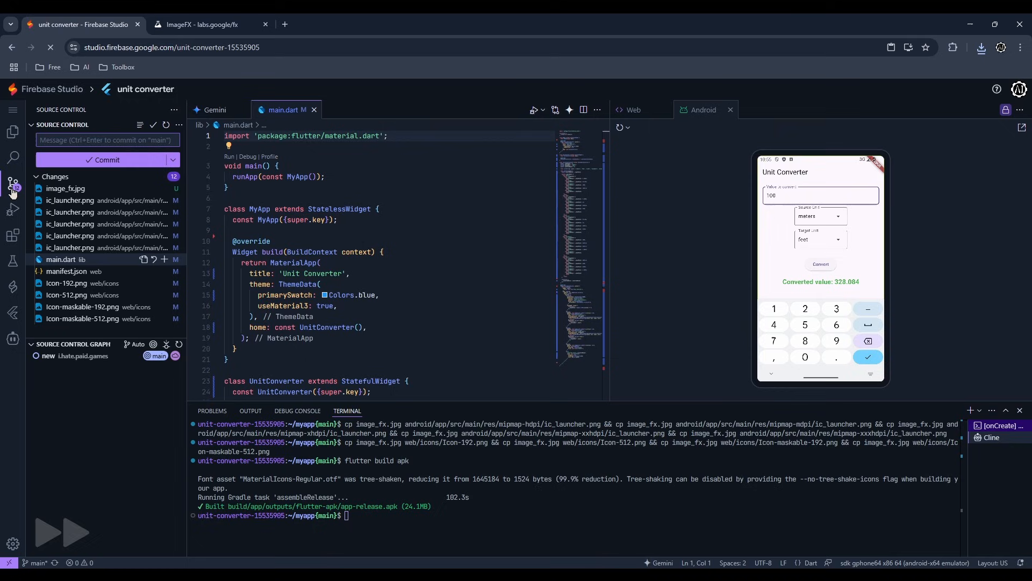
{"action": "left_click", "coordinate": [105, 159]}
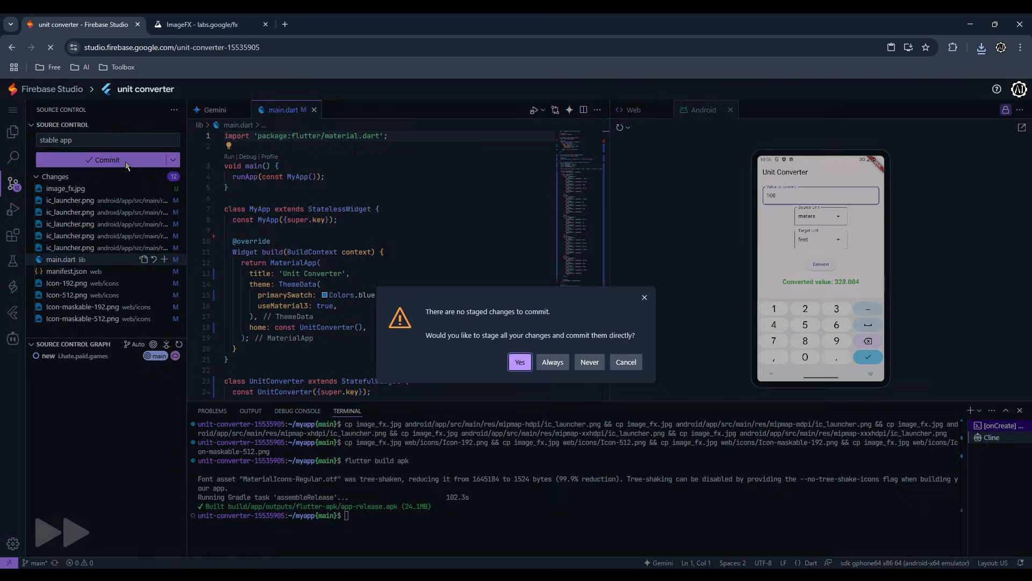
{"action": "left_click", "coordinate": [520, 362]}
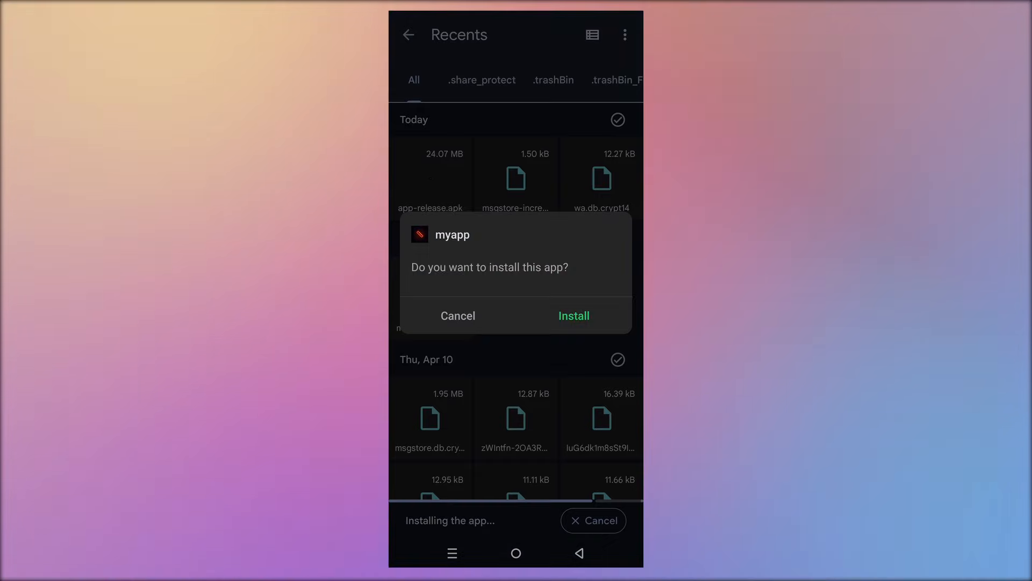
Step: Install myapp on the phone, convert 500 feet to 6000 inches, and open Chrome
{"action": "left_click", "coordinate": [572, 316]}
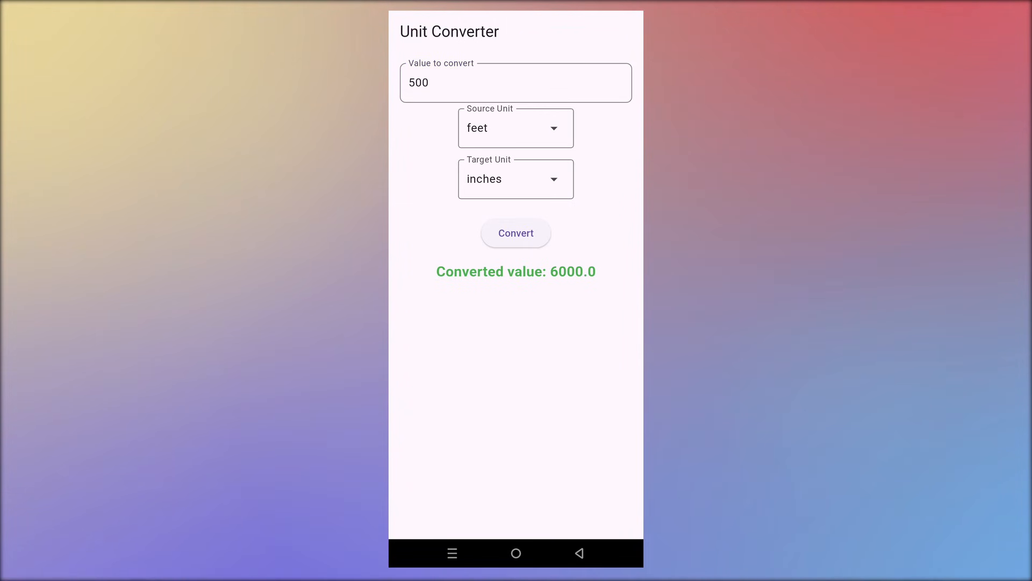
{"action": "left_click", "coordinate": [516, 554]}
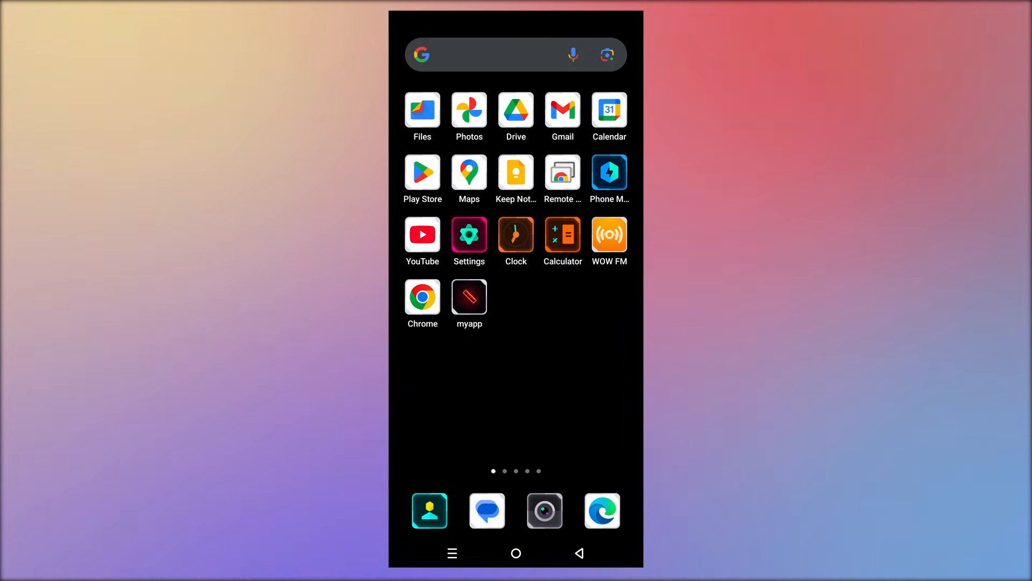
{"action": "left_click", "coordinate": [422, 297]}
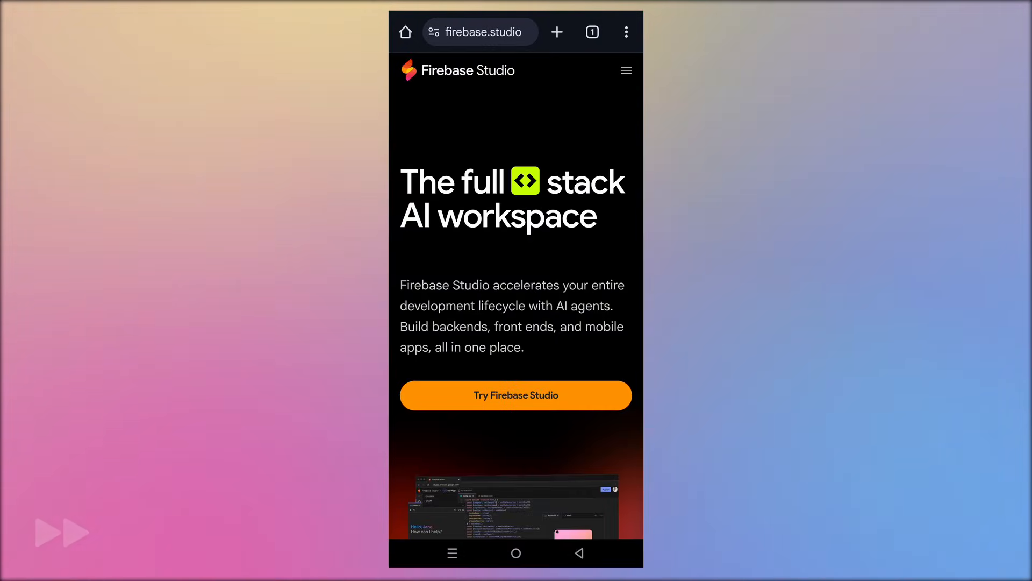
Step: Open the unit converter workspace, set Cline to Google Gemini, and request rename plus APK build
{"action": "left_click", "coordinate": [516, 395]}
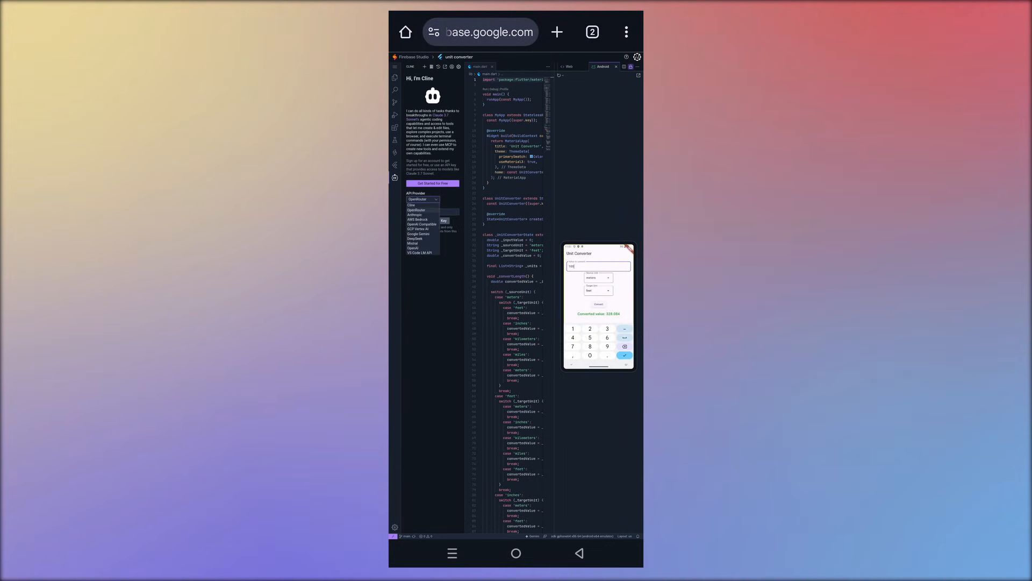
{"action": "left_click", "coordinate": [419, 233]}
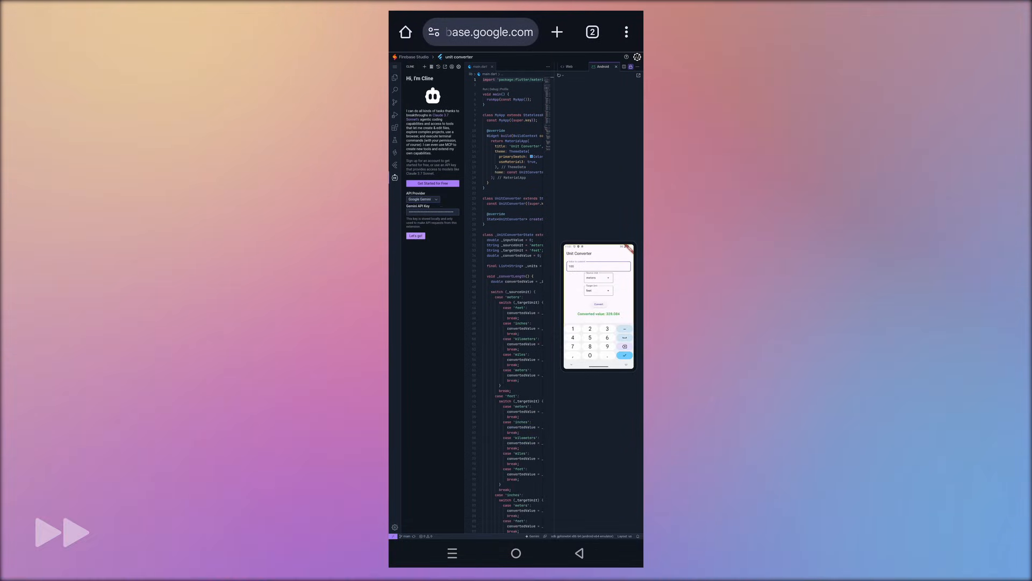
{"action": "type", "text": "chan"}
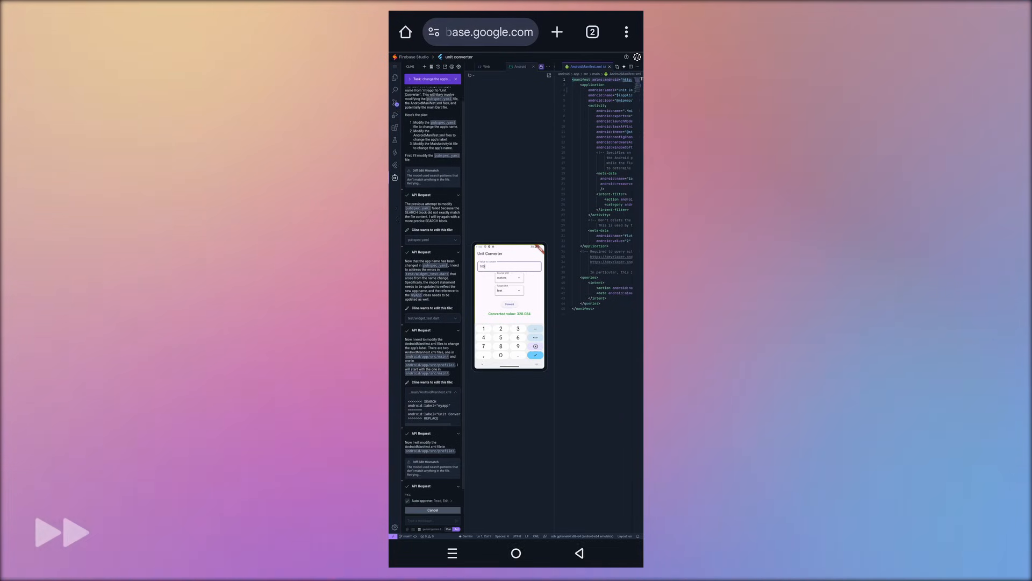
{"action": "type", "text": "build the"}
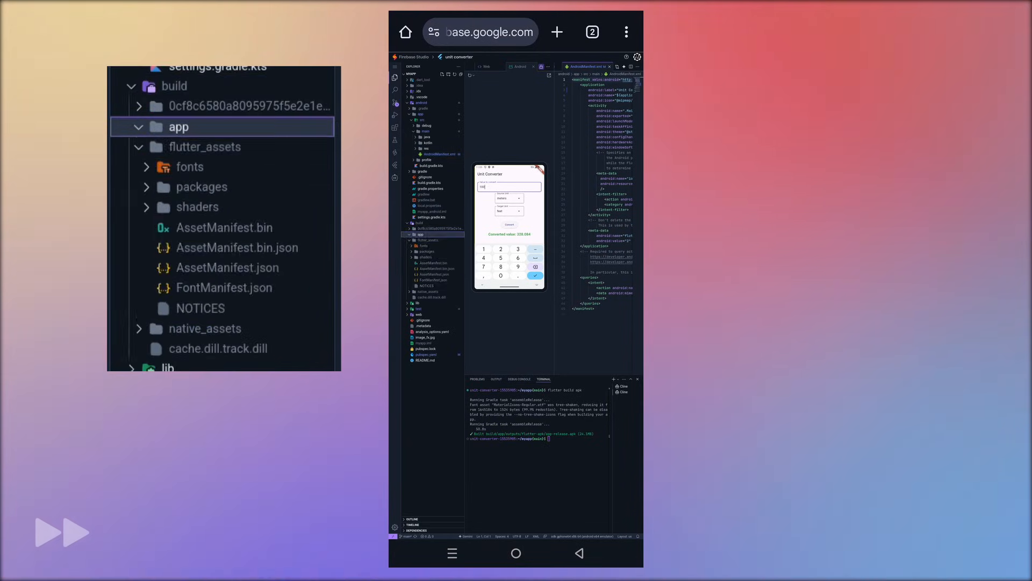
Step: Download the rebuilt app-release.apk from the flutter-apk folder, then return to the home screen
{"action": "left_click", "coordinate": [232, 328]}
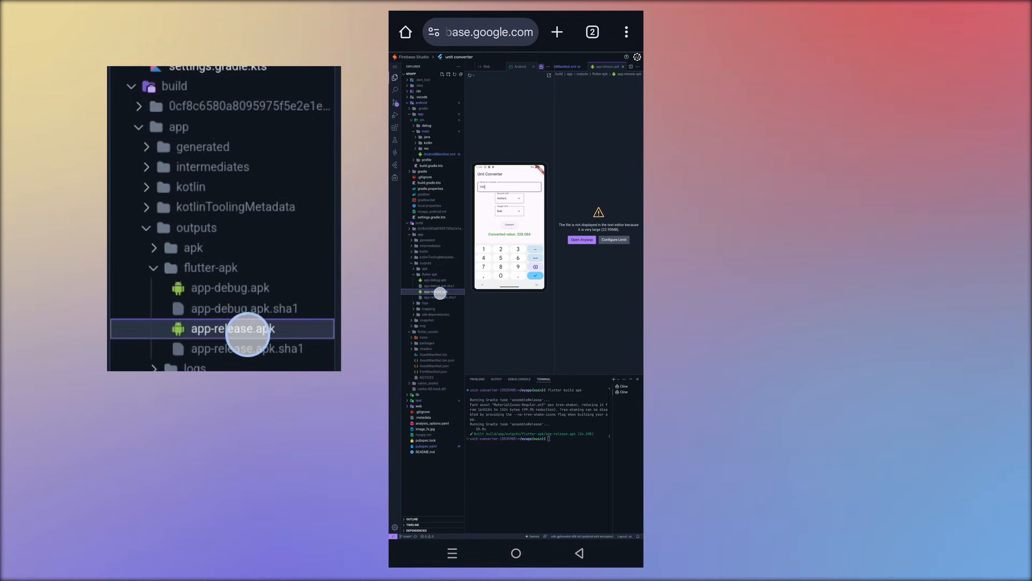
{"action": "right_click", "coordinate": [433, 291]}
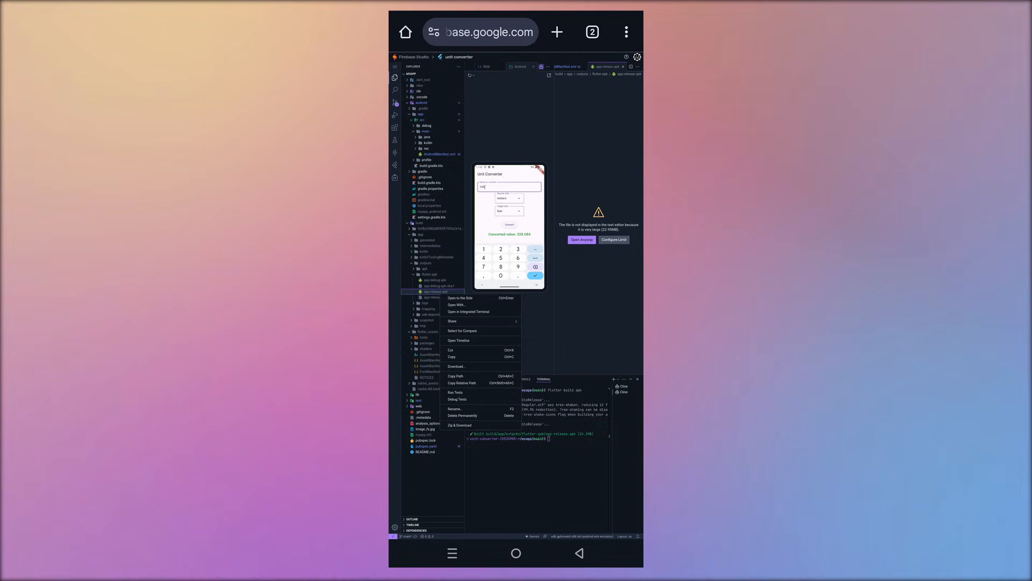
{"action": "left_click", "coordinate": [455, 366]}
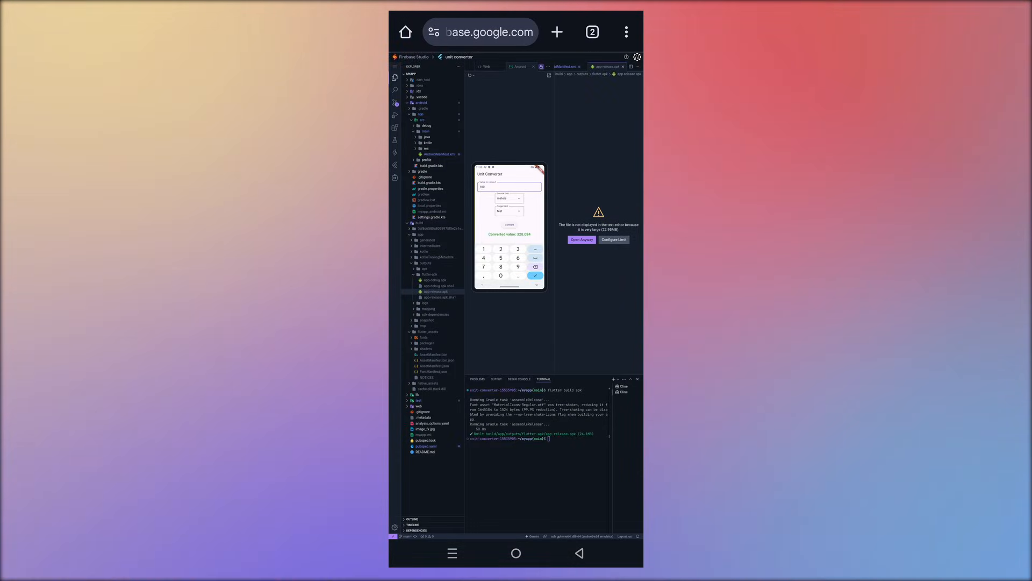
{"action": "left_click", "coordinate": [516, 553]}
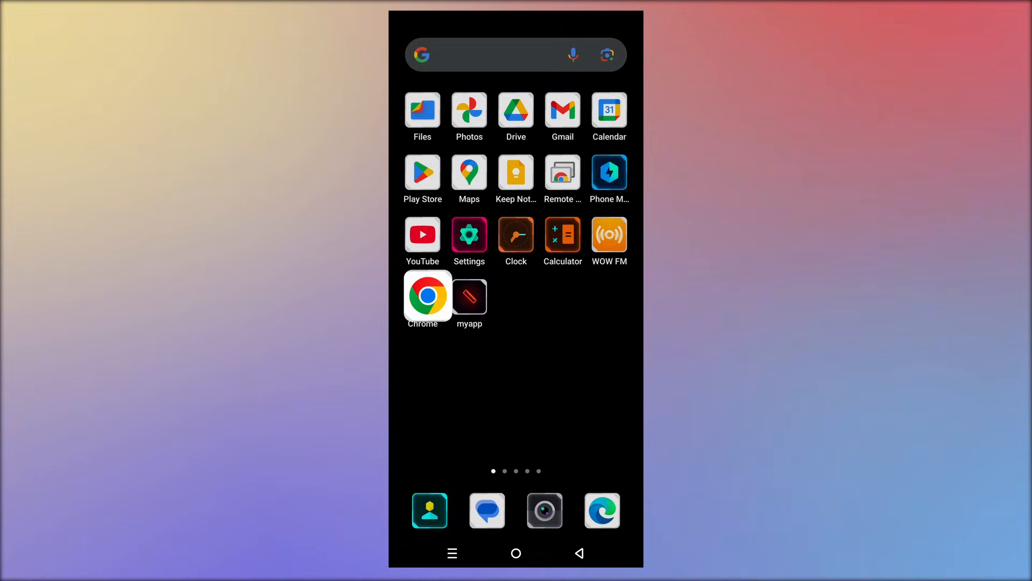
Step: Update the app from the new APK and launch Unit Converter from the home screen
{"action": "left_click", "coordinate": [423, 111]}
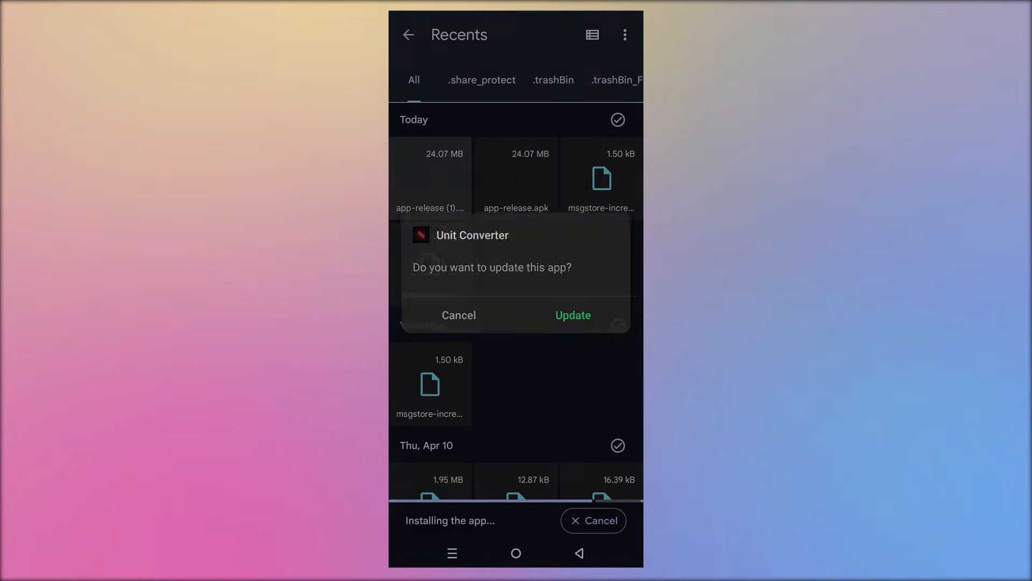
{"action": "left_click", "coordinate": [572, 315]}
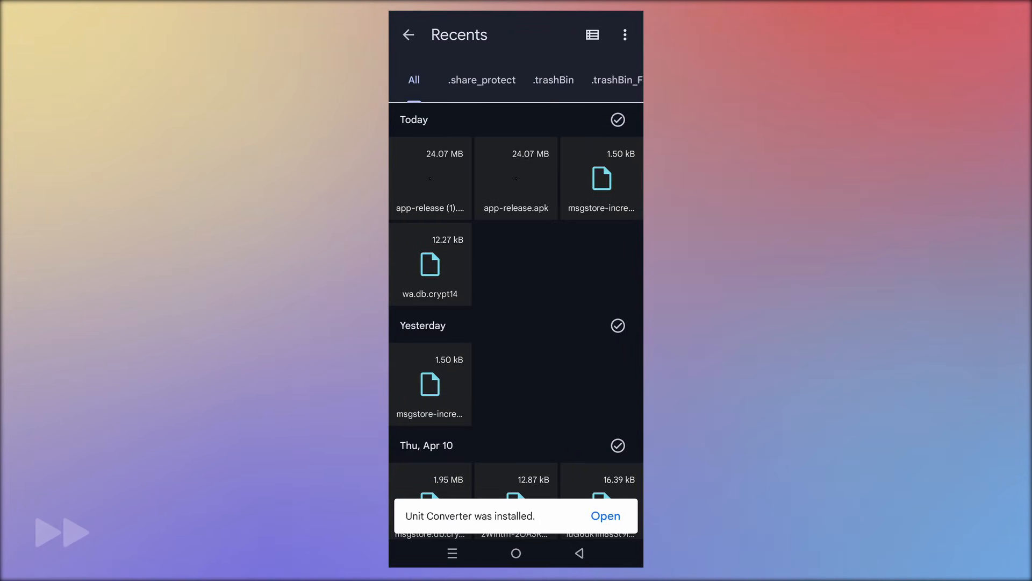
{"action": "left_click", "coordinate": [516, 553]}
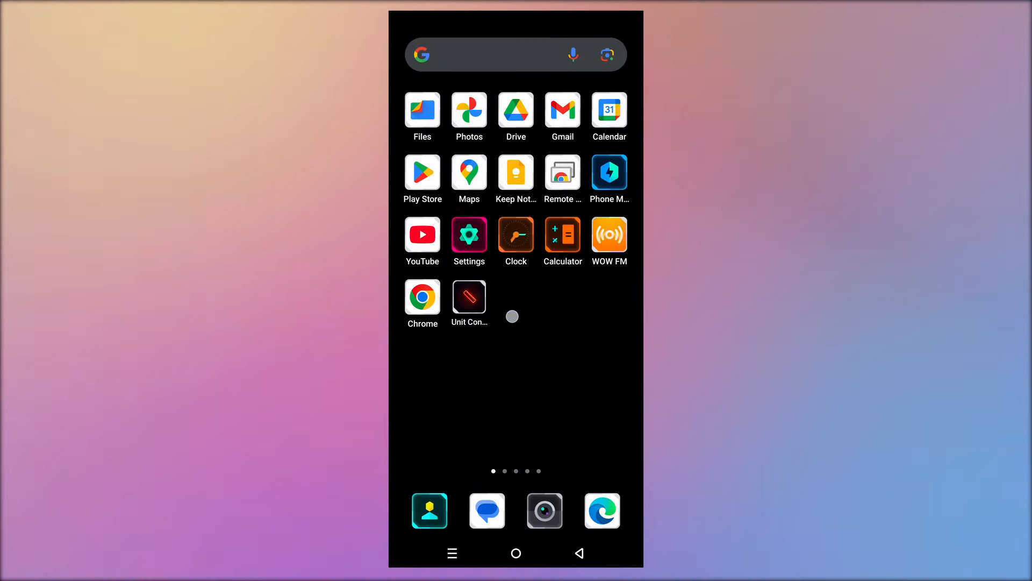
{"action": "left_click", "coordinate": [469, 297]}
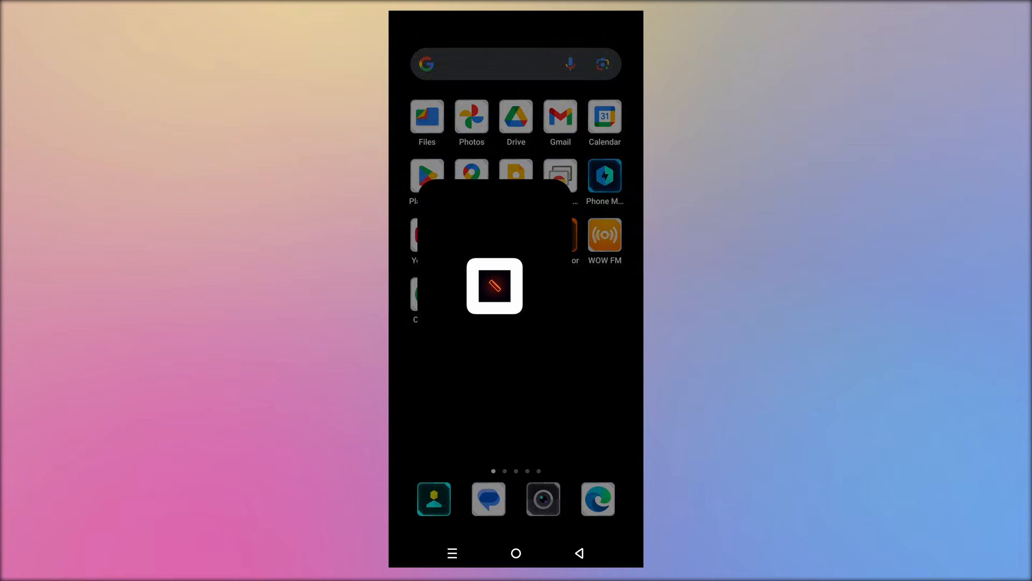
{"action": "left_click", "coordinate": [495, 286]}
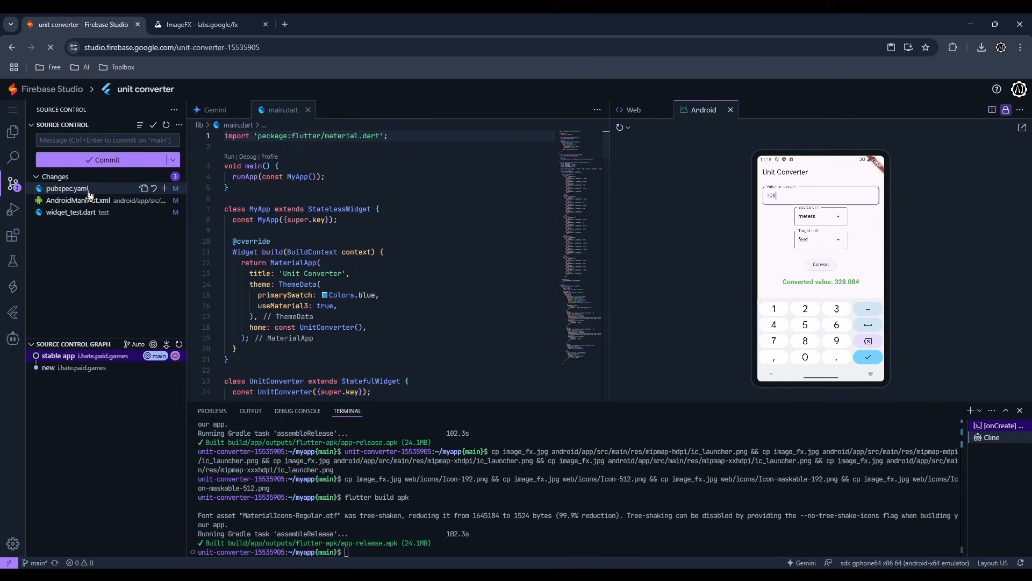
Step: Commit the rename changes with message 'final' and sync them to the remote
{"action": "type", "text": "final"}
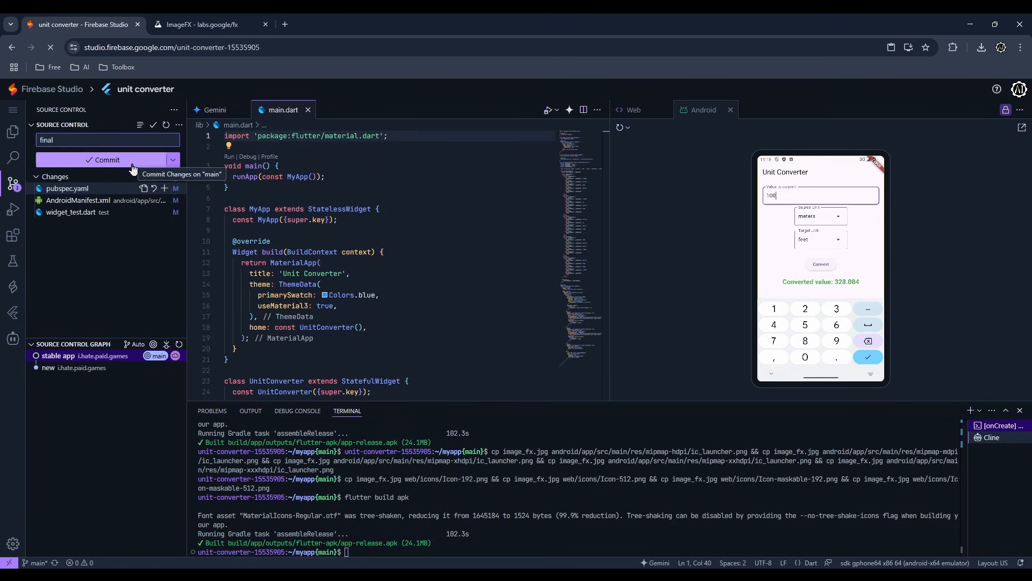
{"action": "left_click", "coordinate": [102, 159]}
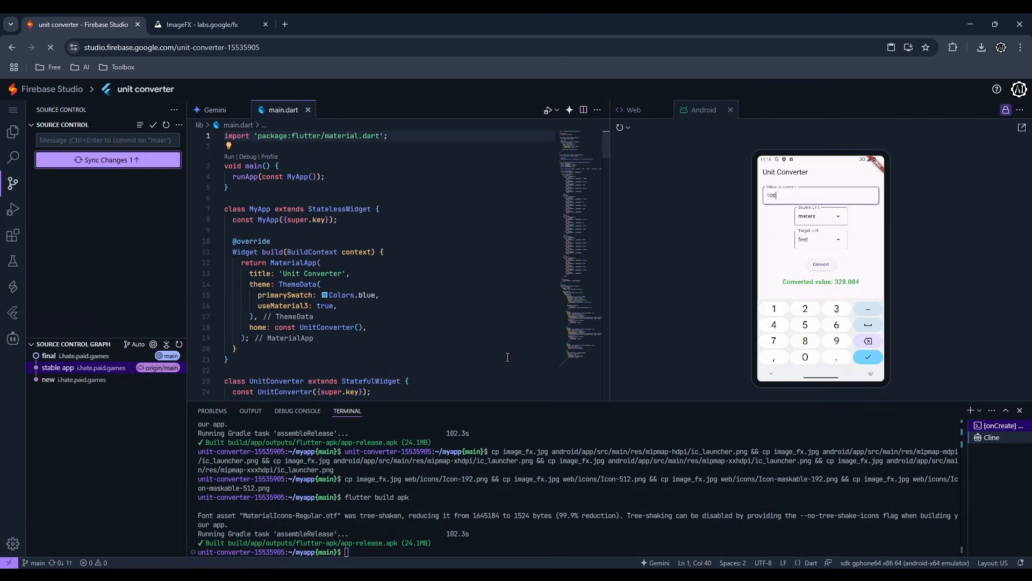
{"action": "left_click", "coordinate": [107, 159]}
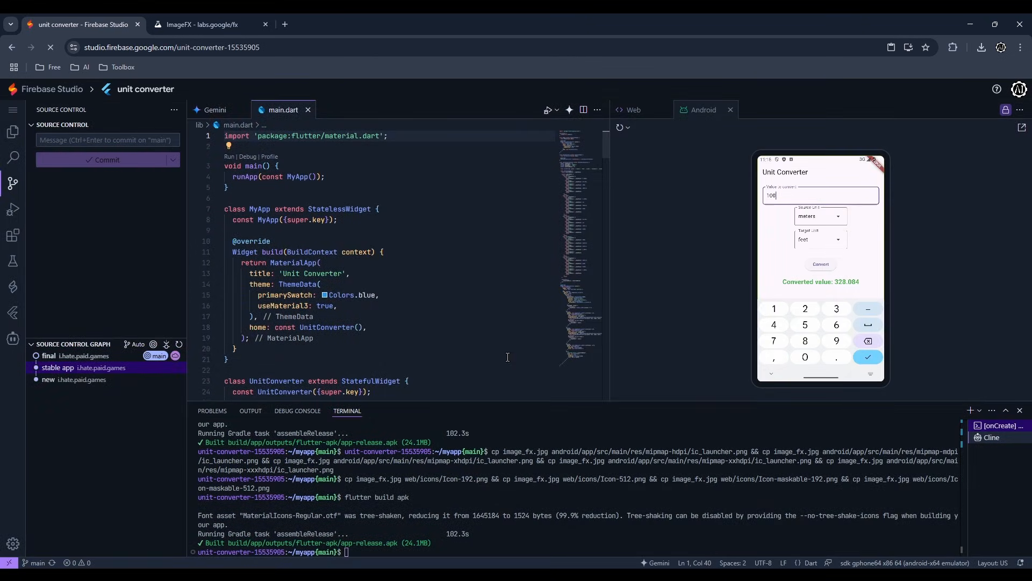